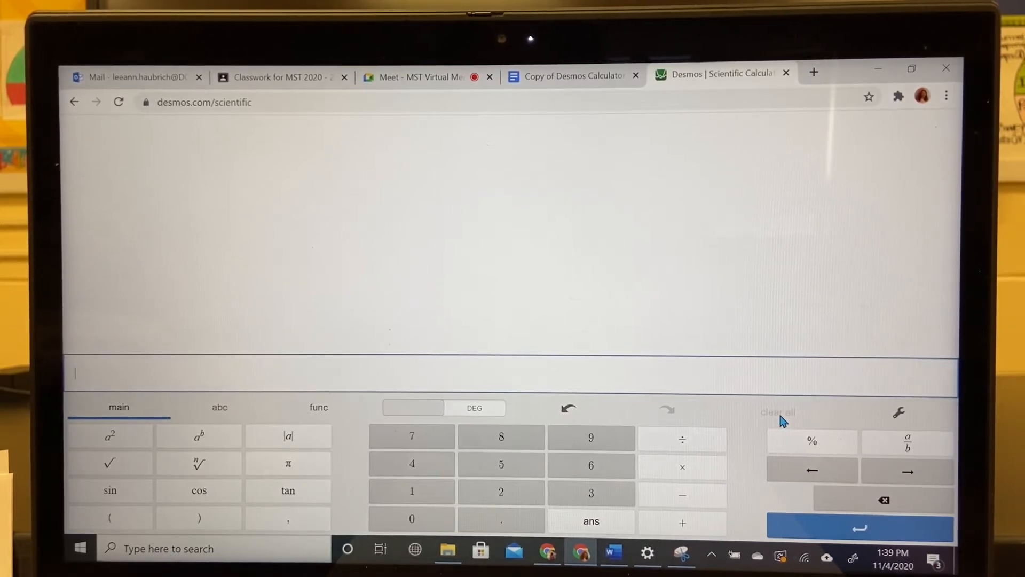
pyautogui.moveTo(592, 129)
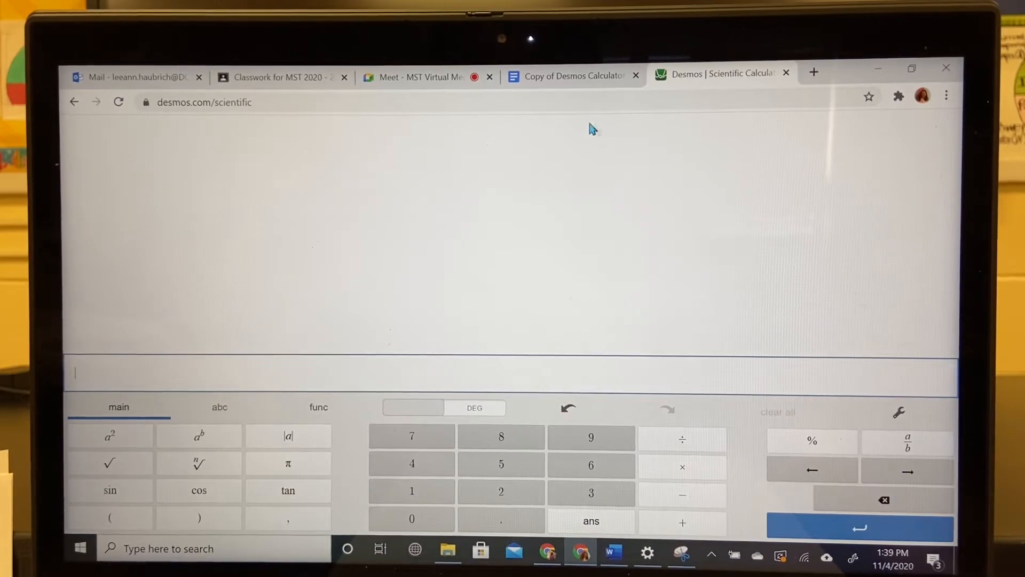
# Review the worksheet instructions about completing all 10 problems and scroll to Demonstrated Problems.
pyautogui.click(569, 76)
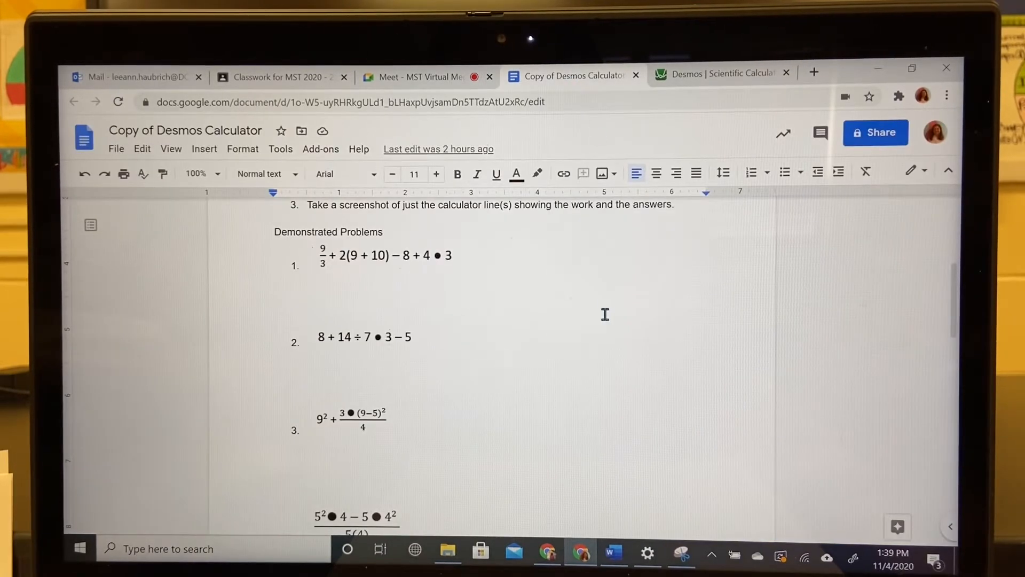
pyautogui.scroll(3)
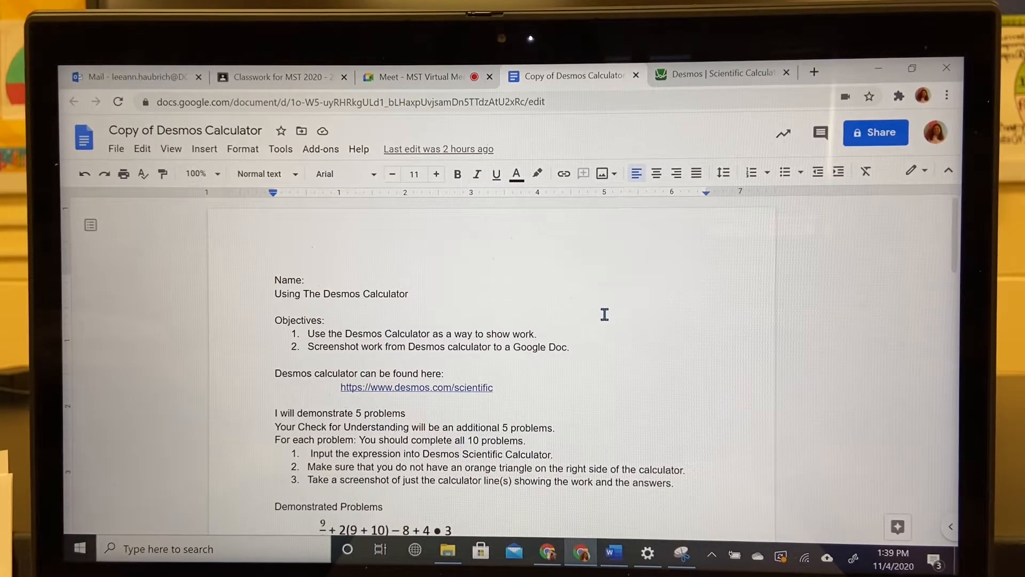
pyautogui.scroll(-3)
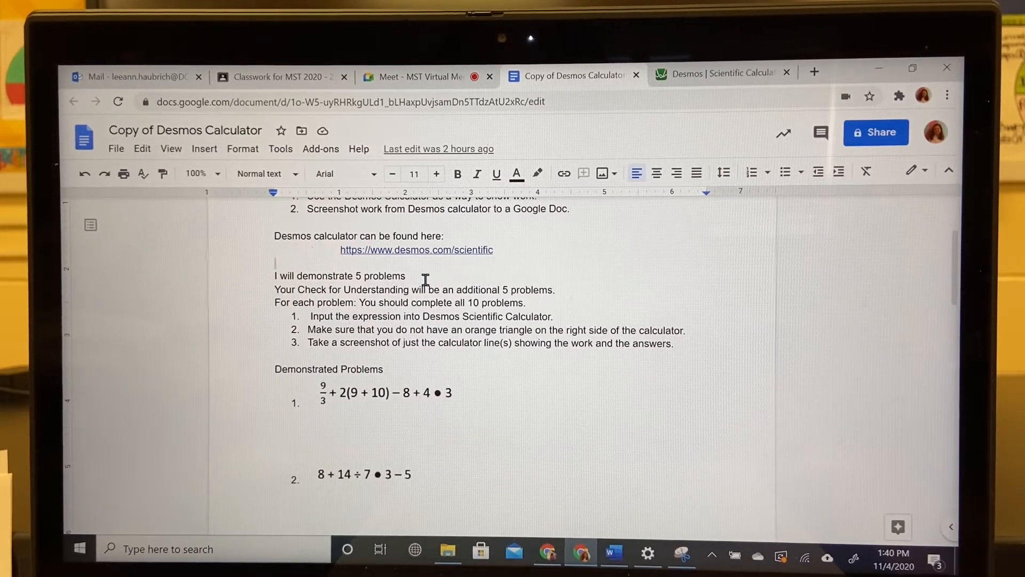
pyautogui.moveTo(527, 400)
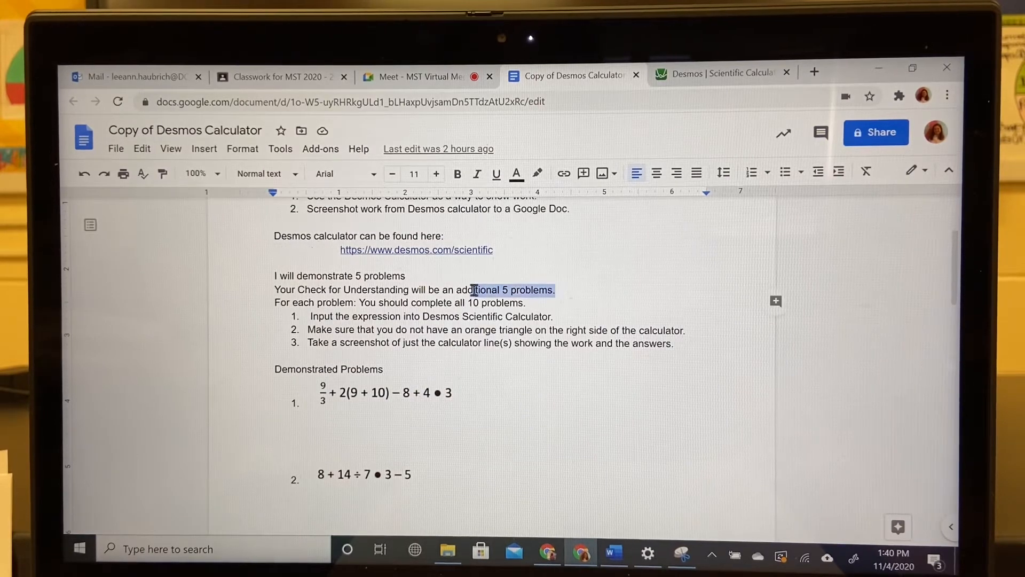
pyautogui.click(506, 302)
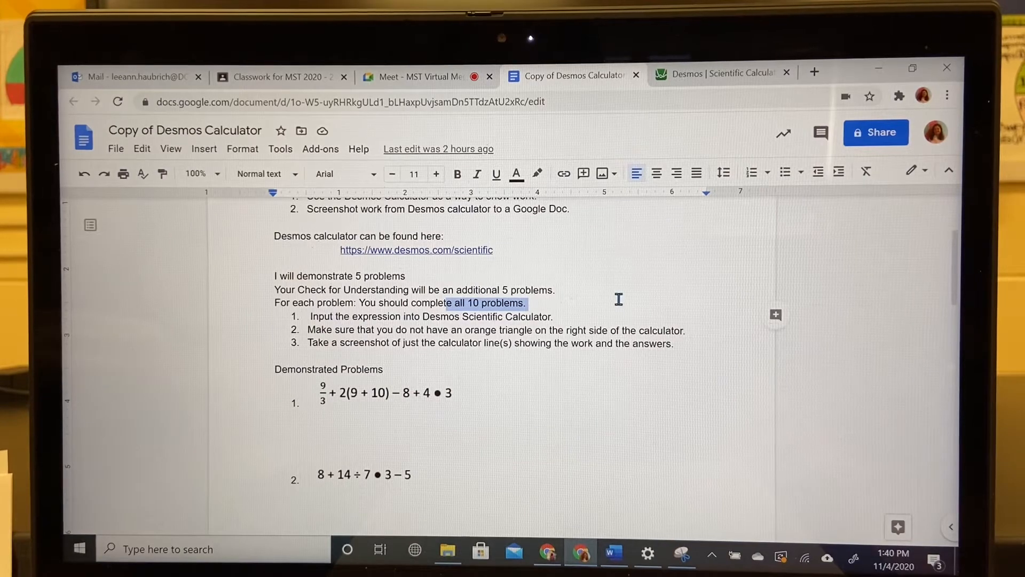
pyautogui.scroll(-3)
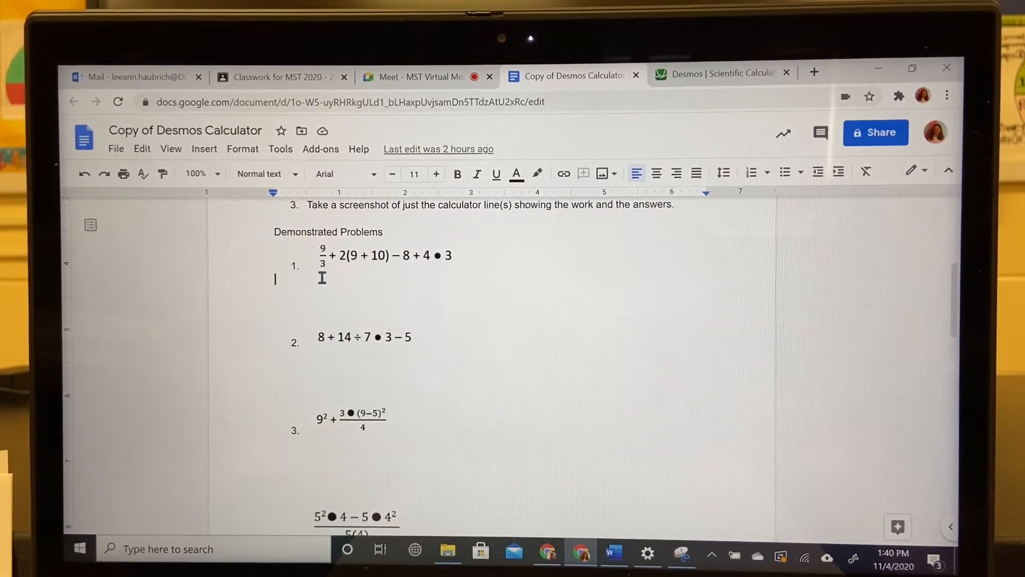
pyautogui.moveTo(351, 273)
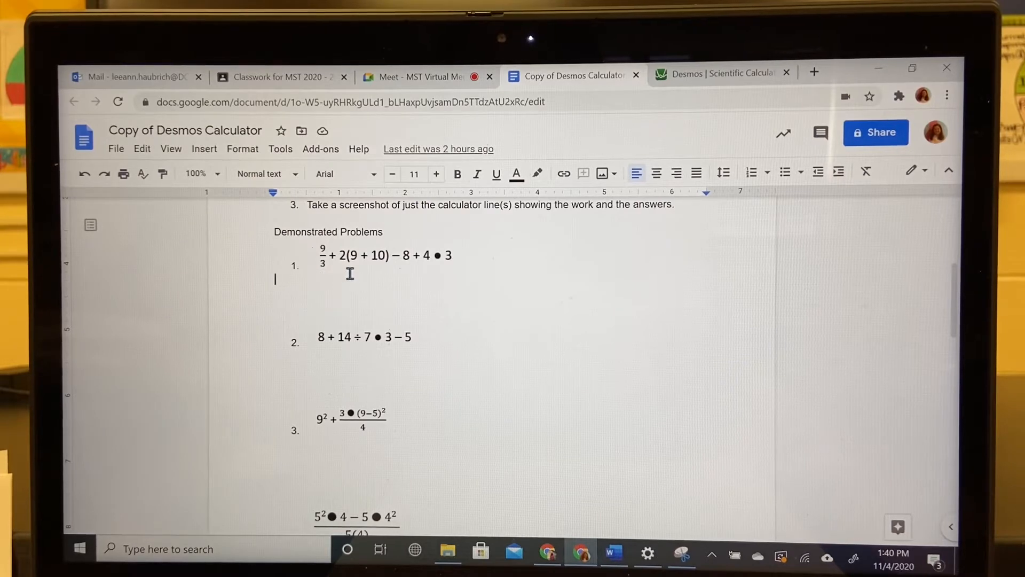
pyautogui.moveTo(458, 268)
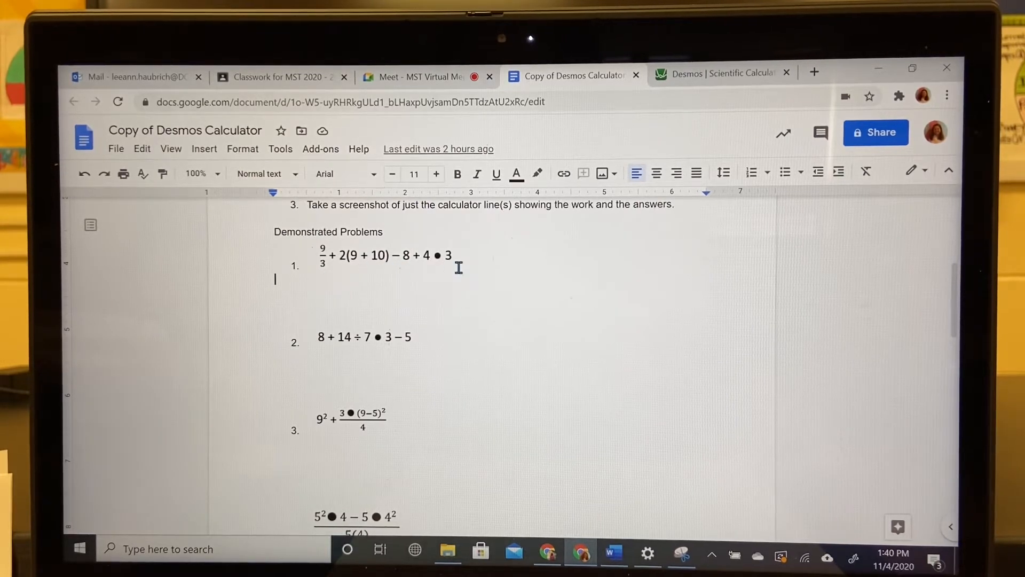
pyautogui.moveTo(709, 77)
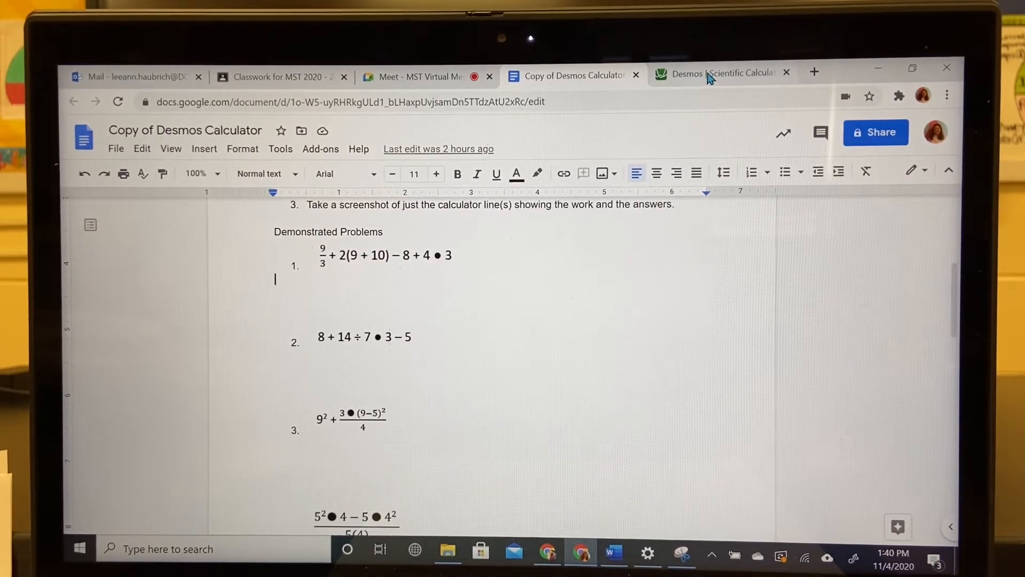
# Return to the empty Desmos Scientific Calculator tab.
pyautogui.click(719, 73)
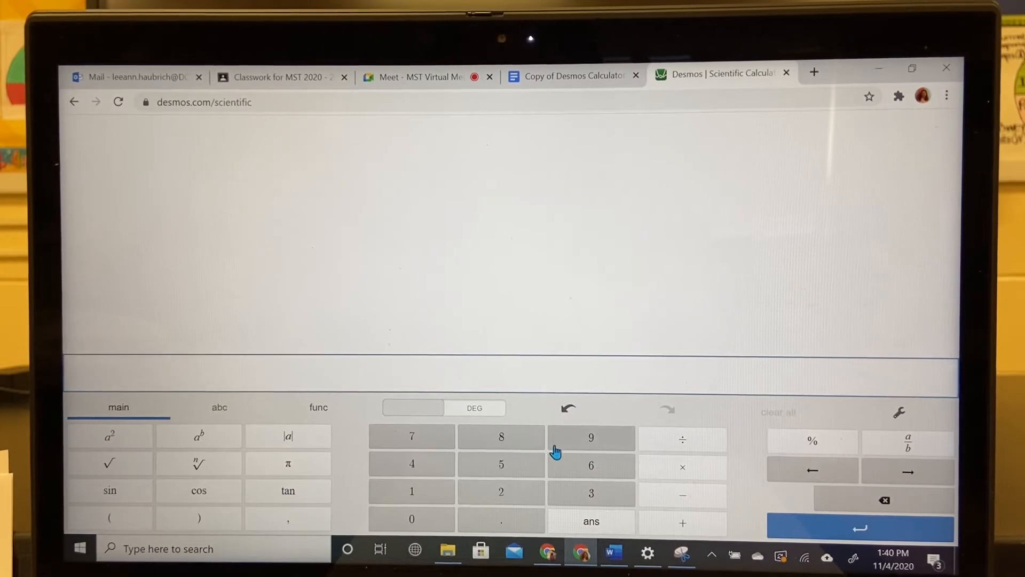
pyautogui.moveTo(200, 461)
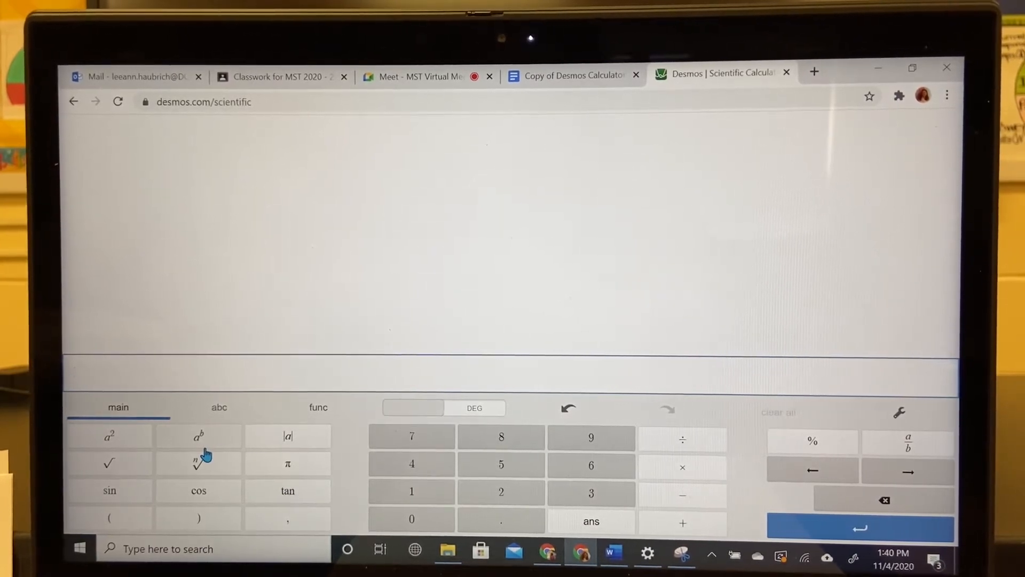
pyautogui.moveTo(110, 435)
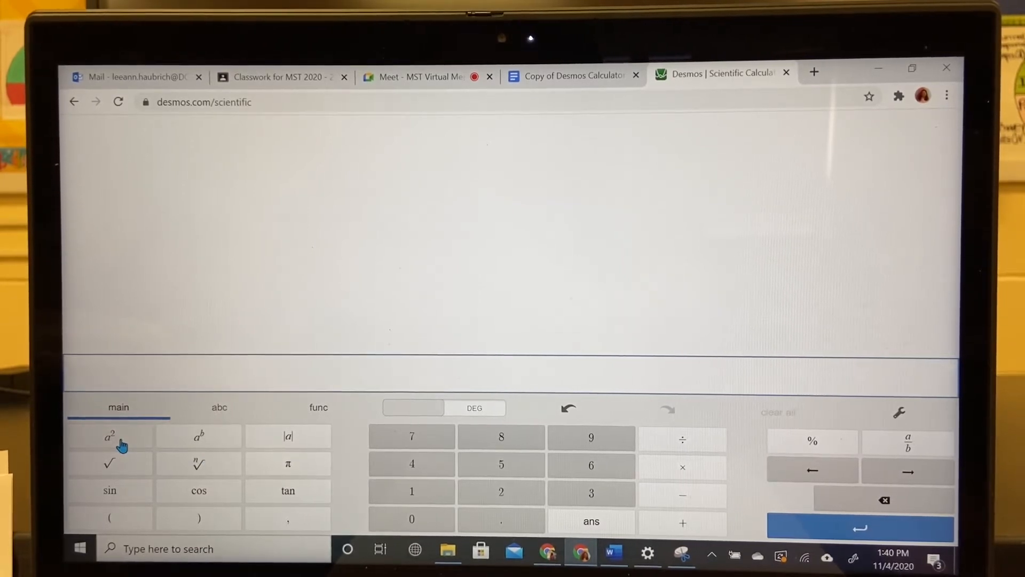
pyautogui.moveTo(200, 462)
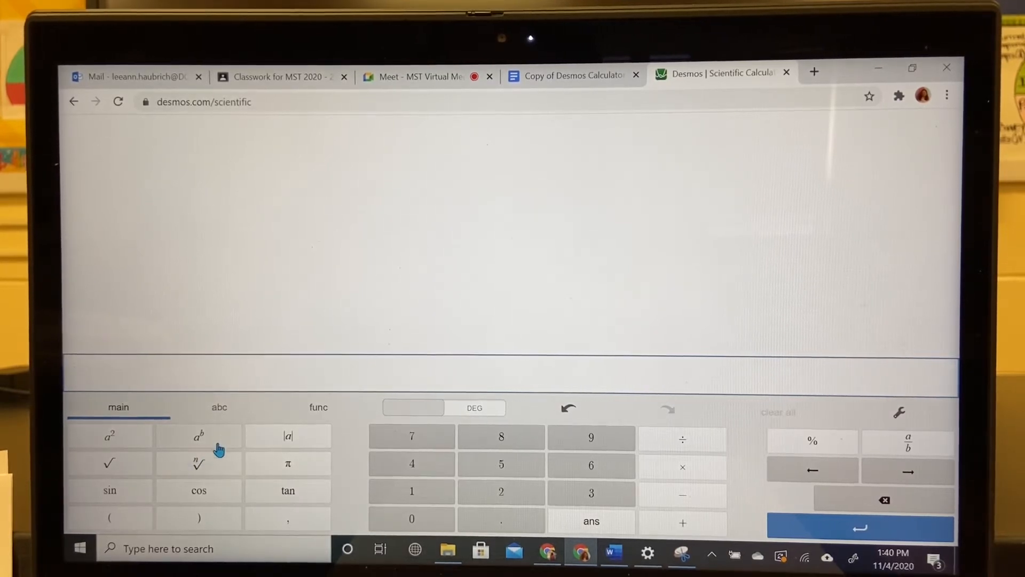
pyautogui.moveTo(216, 458)
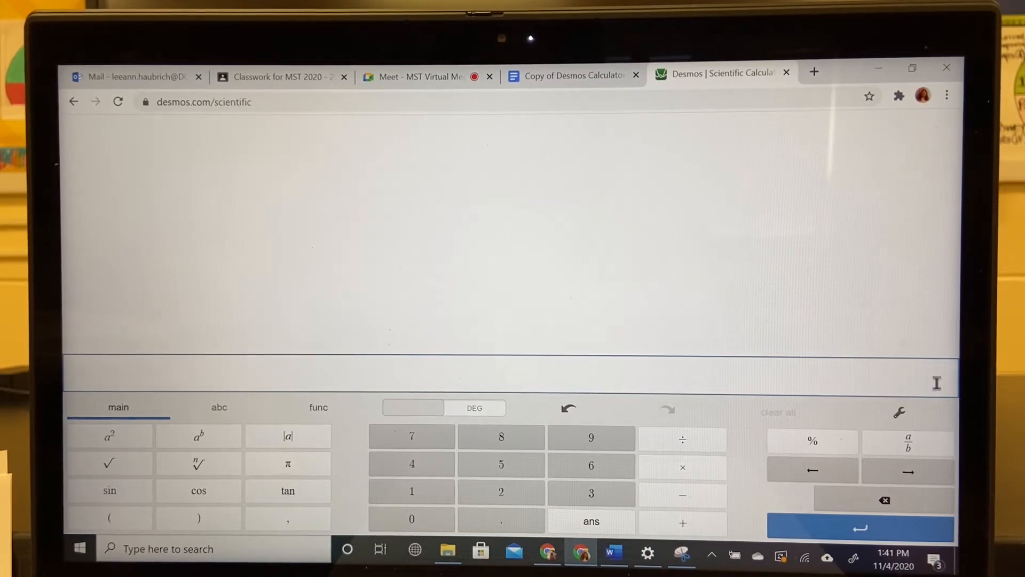
pyautogui.moveTo(922, 366)
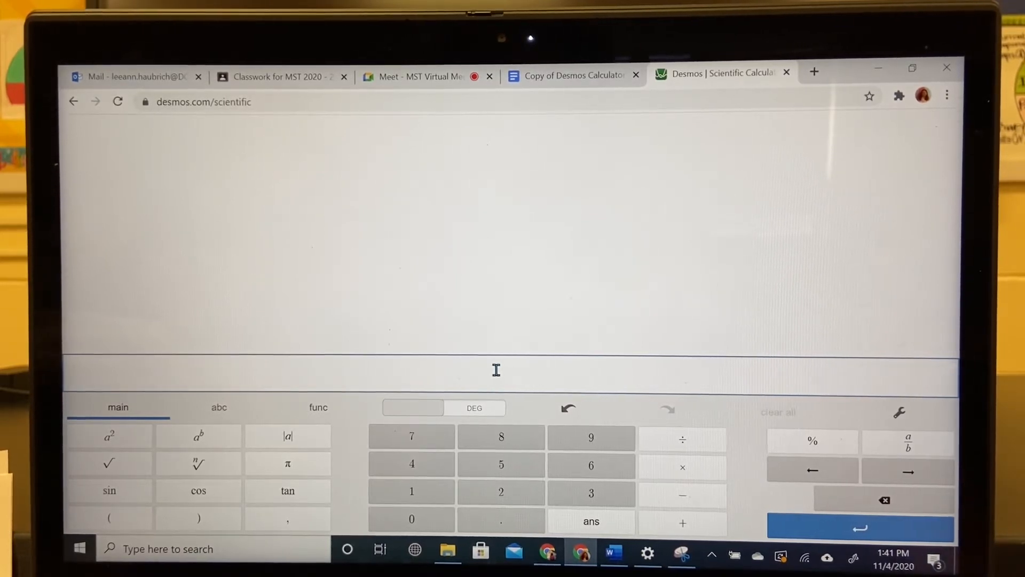
pyautogui.moveTo(515, 371)
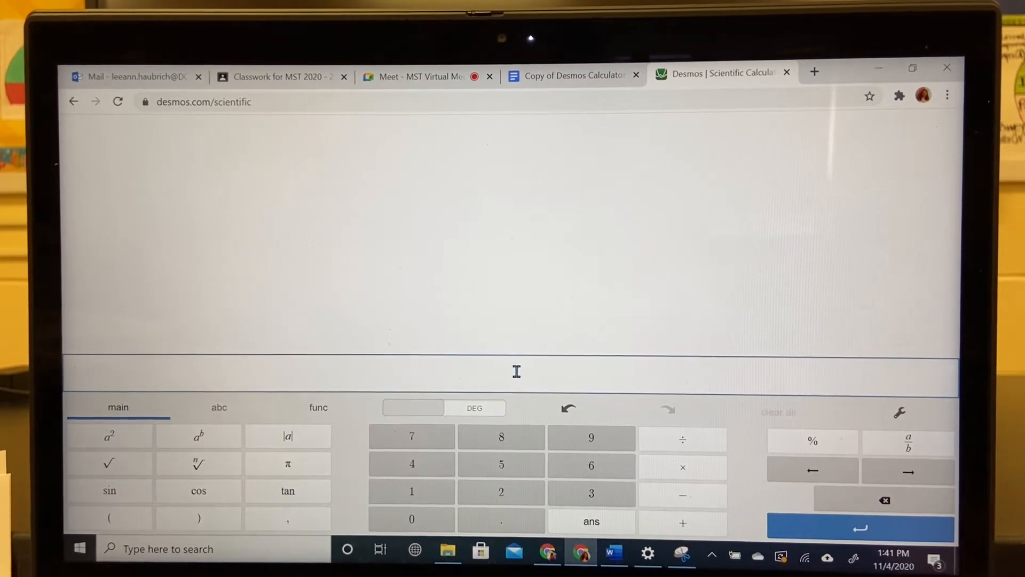
pyautogui.moveTo(591, 380)
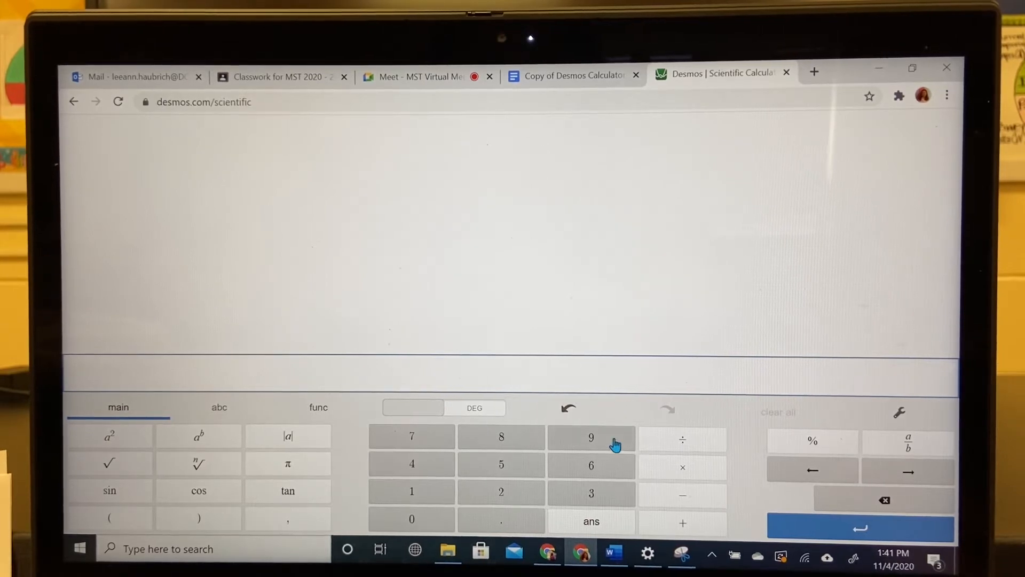
# Enter 9/3 + 2(9+10) − 8 + 4·3 with the keypad so it evaluates to 45.
pyautogui.click(591, 438)
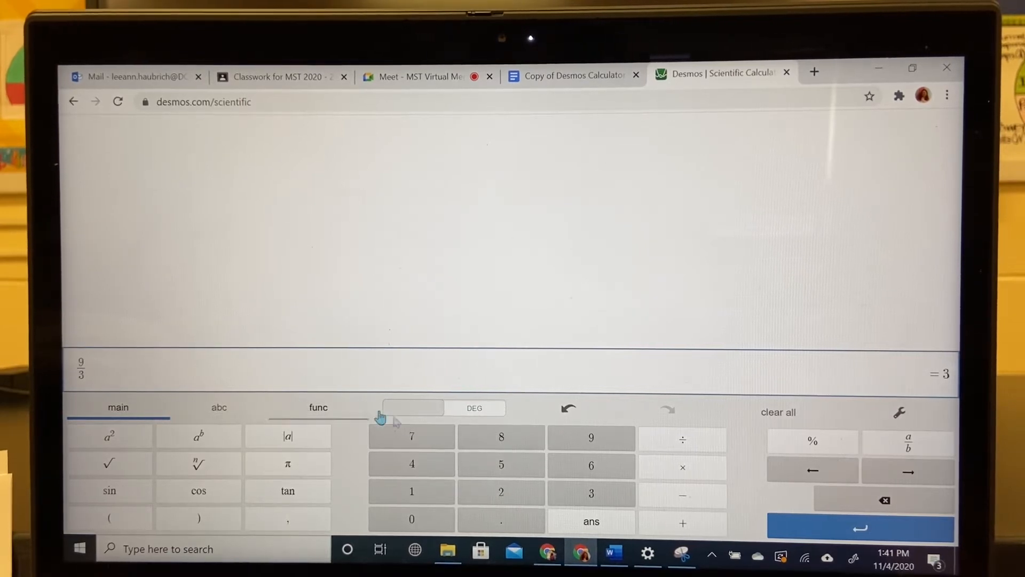
pyautogui.click(682, 522)
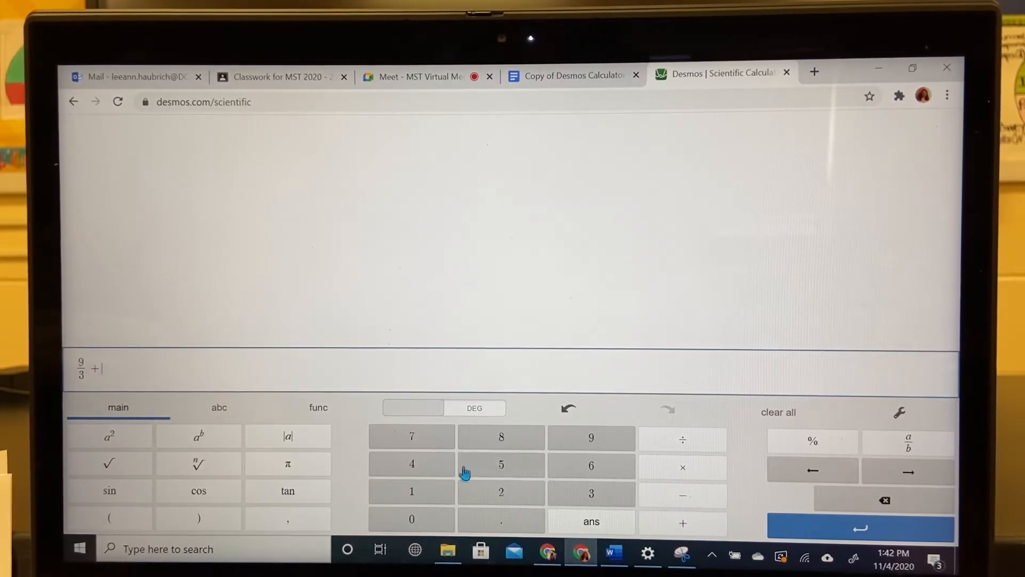
pyautogui.click(502, 493)
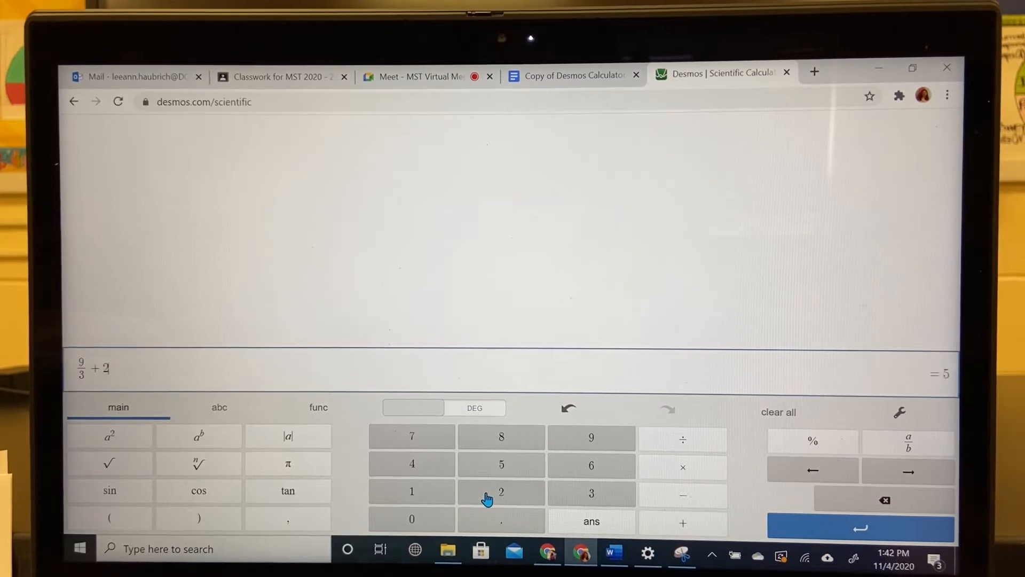
pyautogui.moveTo(109, 518)
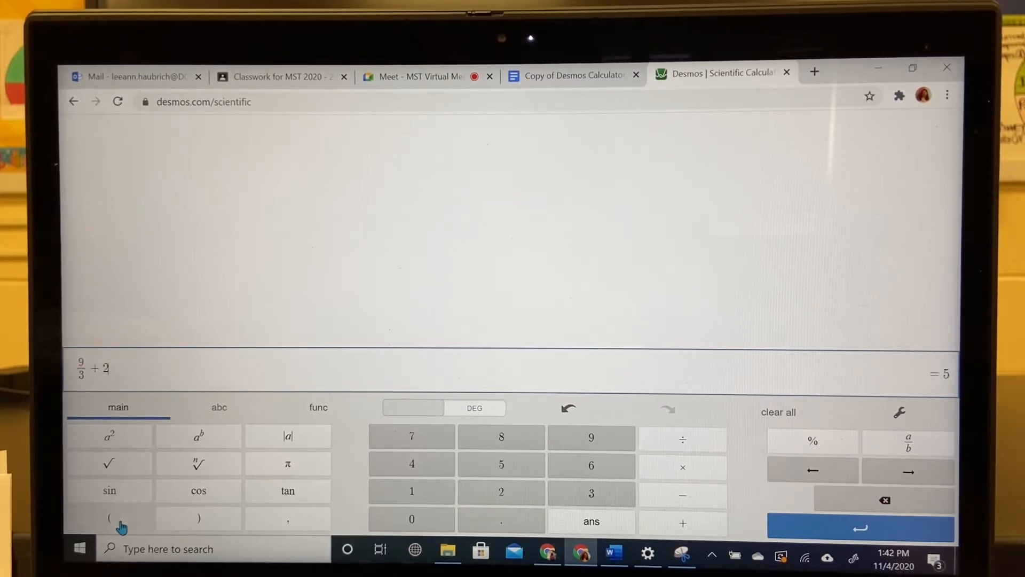
pyautogui.click(109, 518)
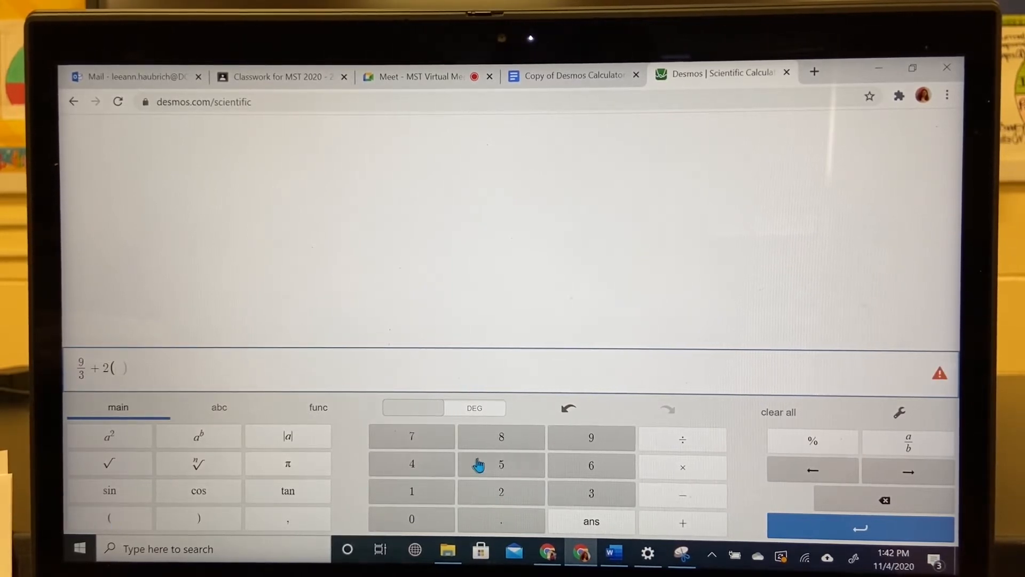
pyautogui.click(590, 437)
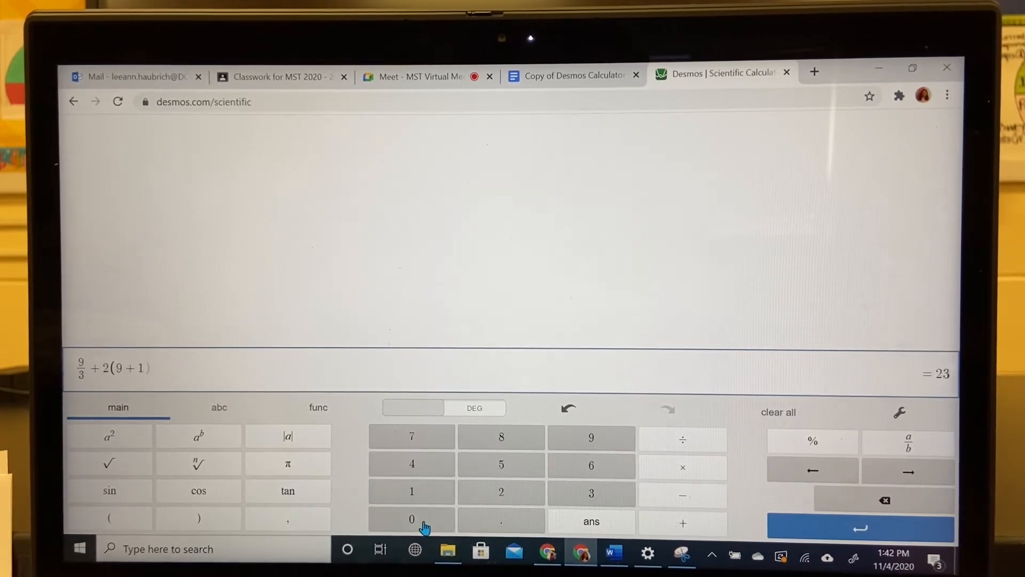
pyautogui.click(412, 519)
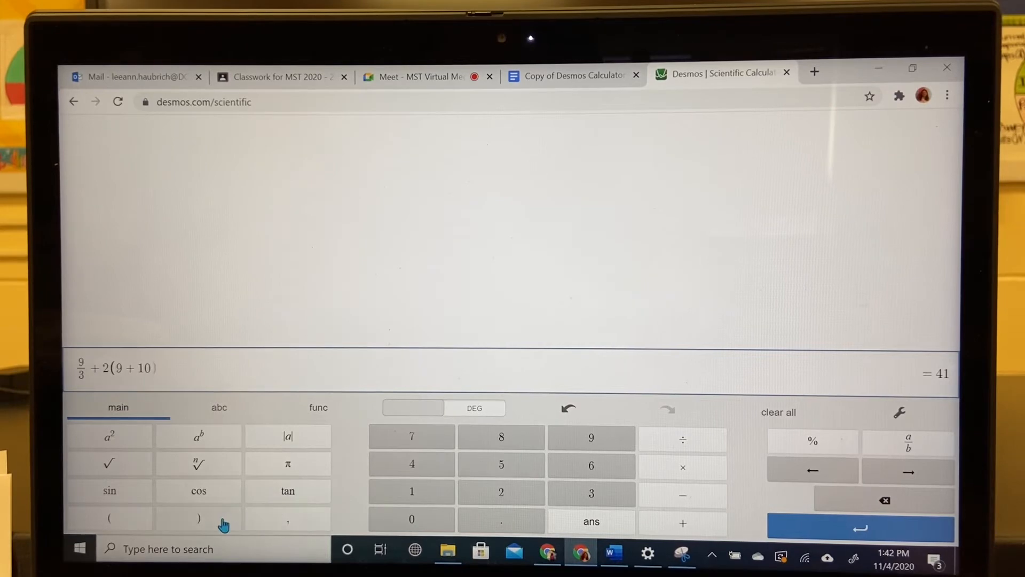
pyautogui.moveTo(692, 510)
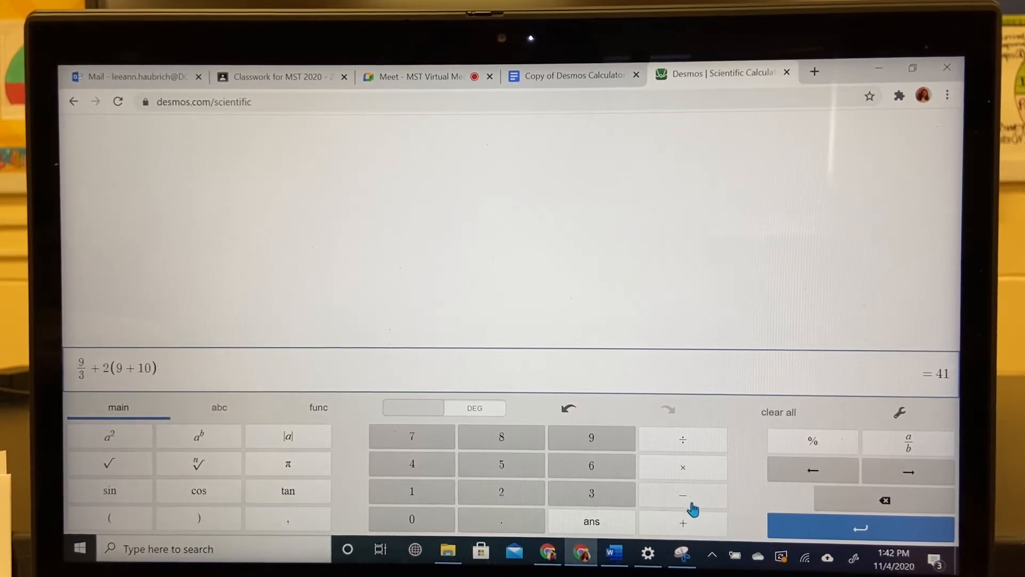
pyautogui.click(683, 494)
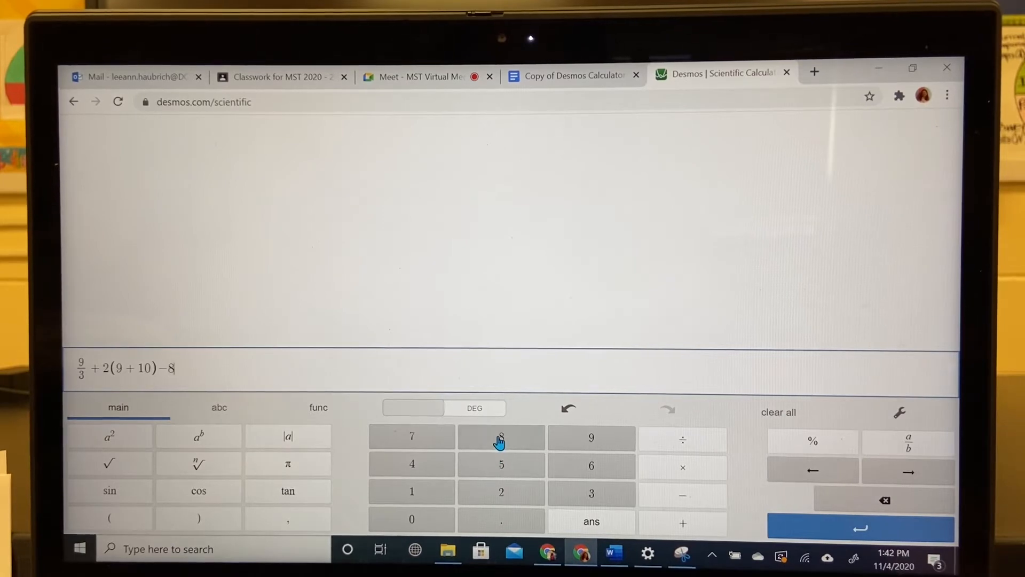
pyautogui.click(683, 522)
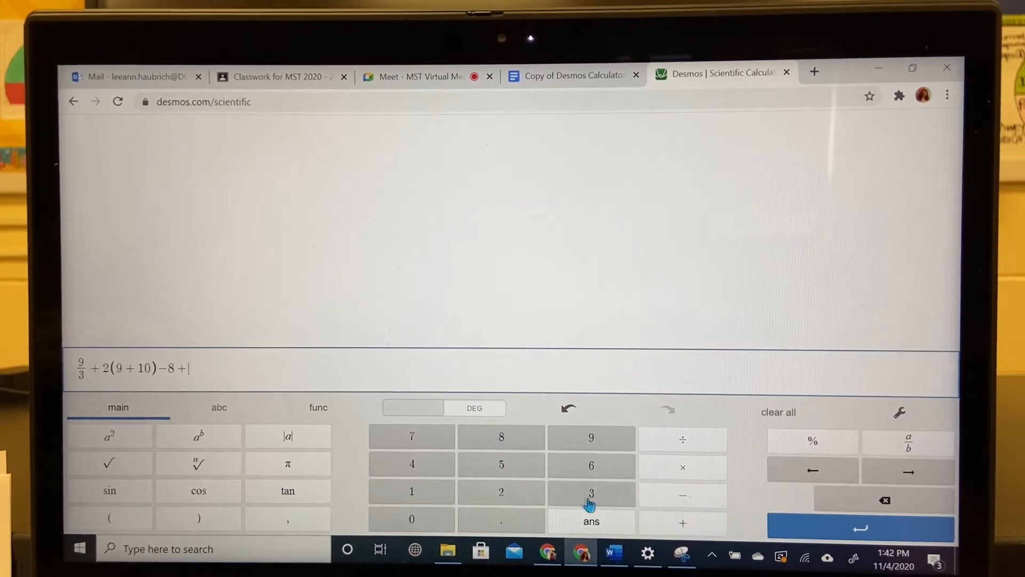
pyautogui.click(411, 463)
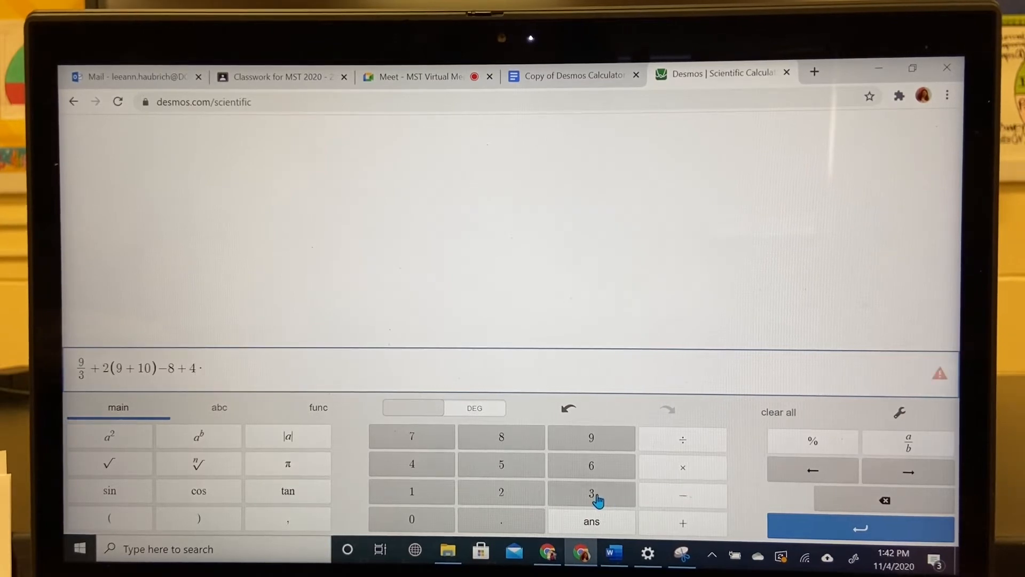
pyautogui.click(591, 493)
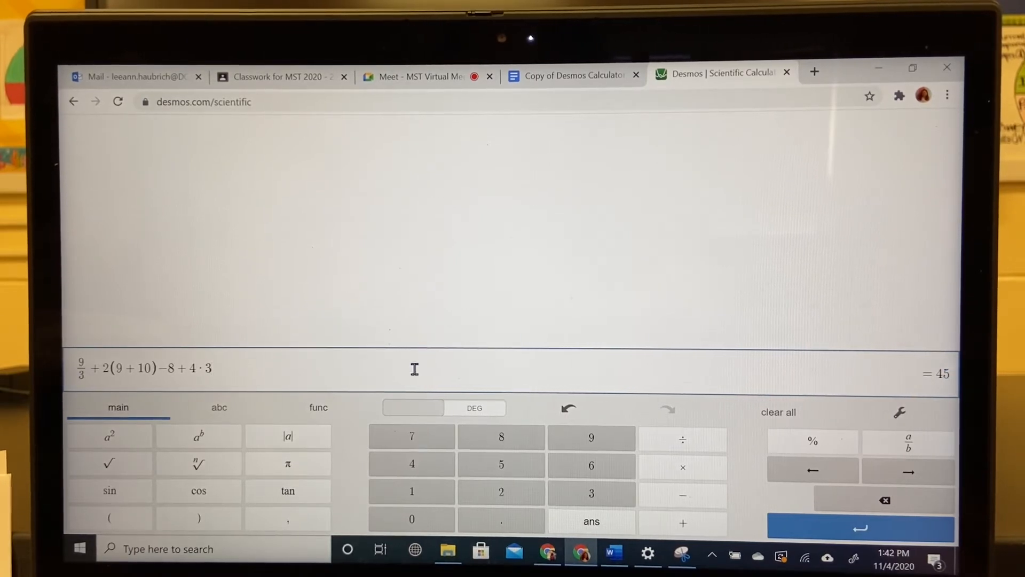
pyautogui.moveTo(250, 466)
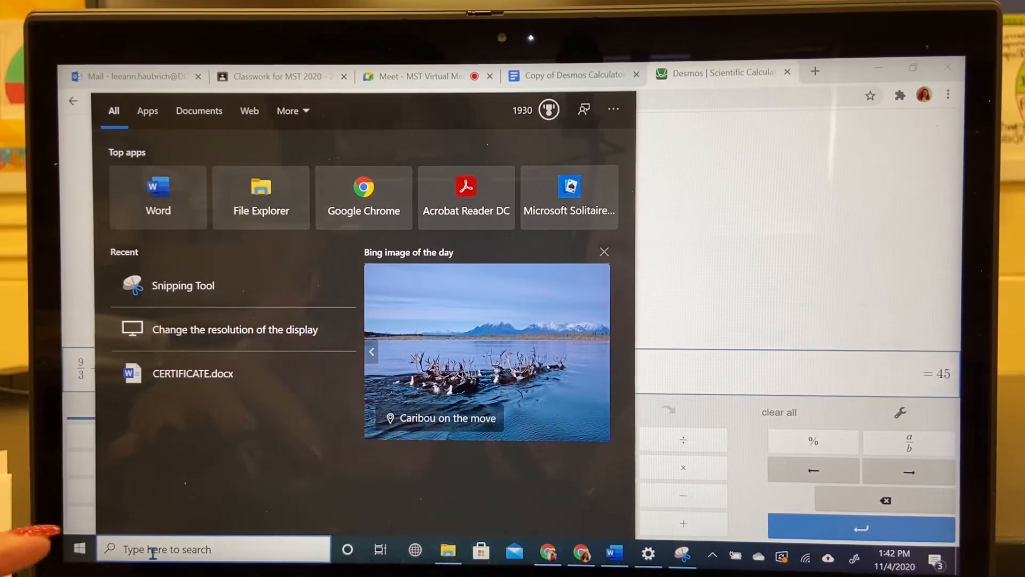
# Search 'sn' in Windows Start to find Snipping Tool.
pyautogui.write('sn')
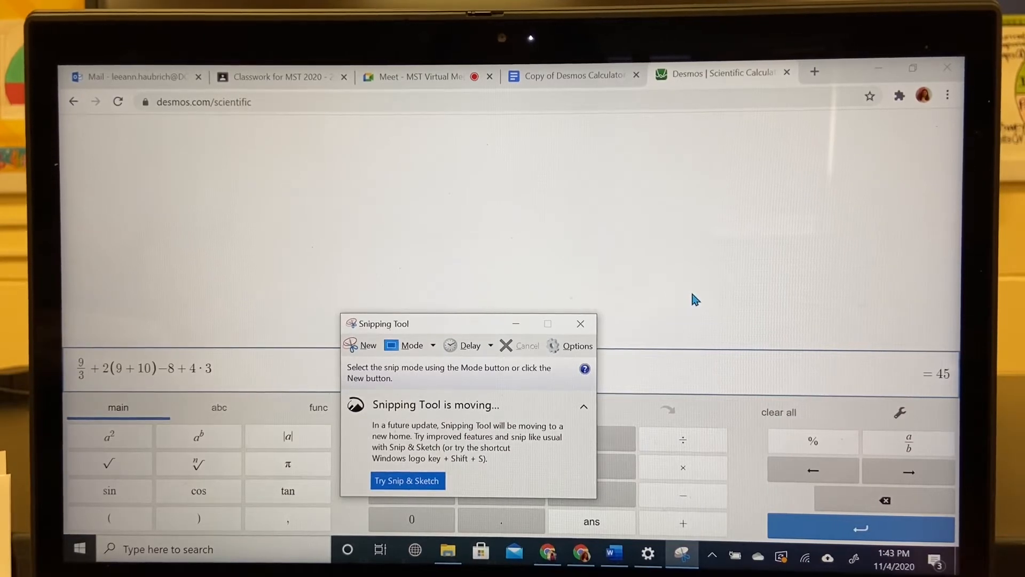
# Capture a new snip of the problem 1 calculator line and return to the worksheet.
pyautogui.click(366, 345)
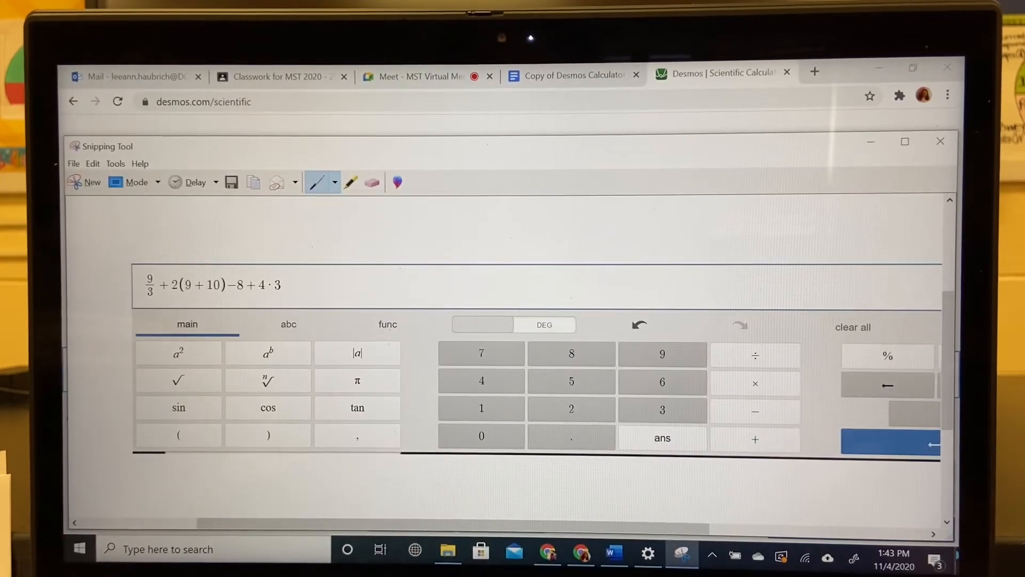
pyautogui.click(574, 74)
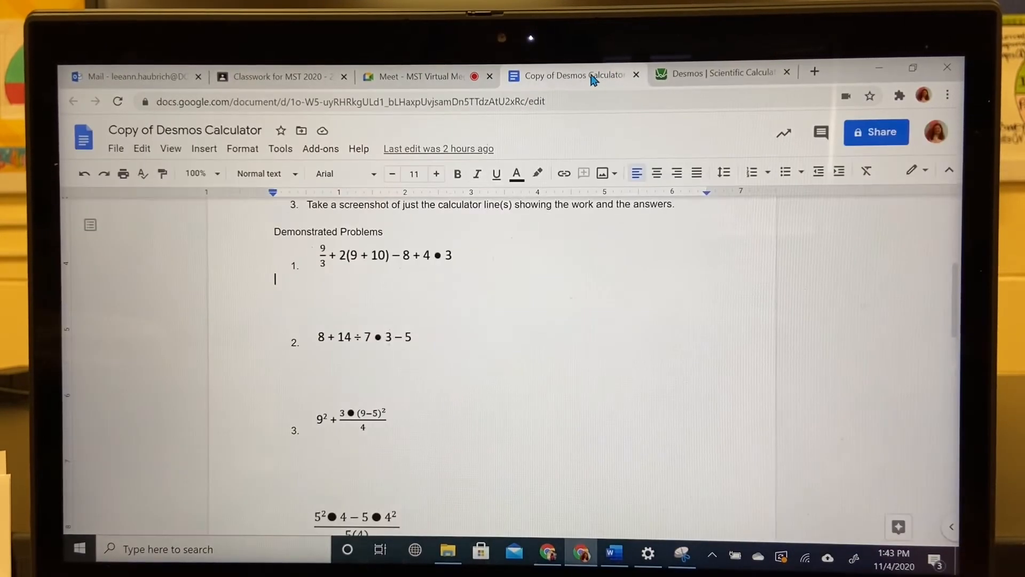
pyautogui.moveTo(336, 290)
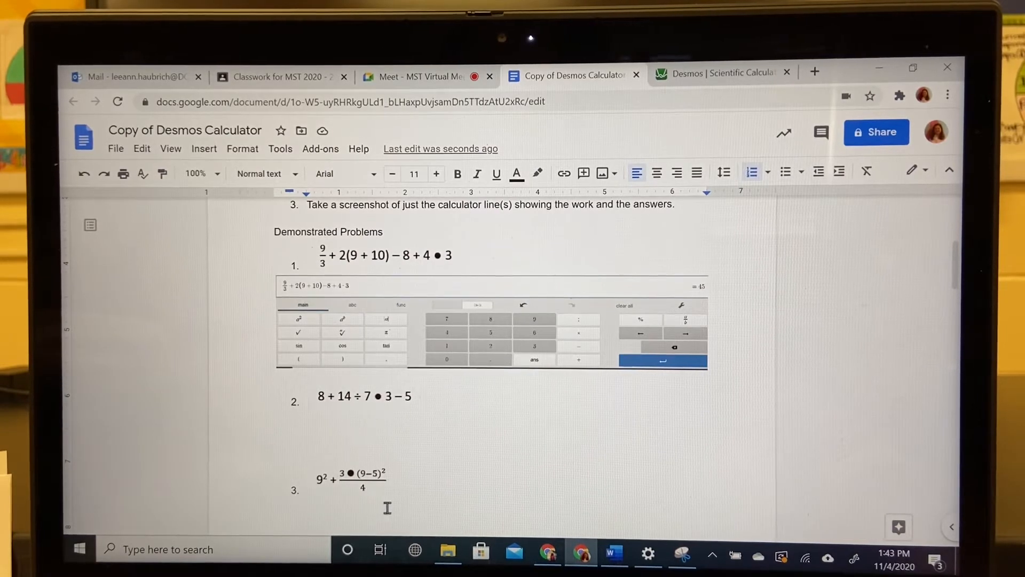
# Paste the problem 1 snip beneath problem 1 and scroll to problem 3.
pyautogui.scroll(-3)
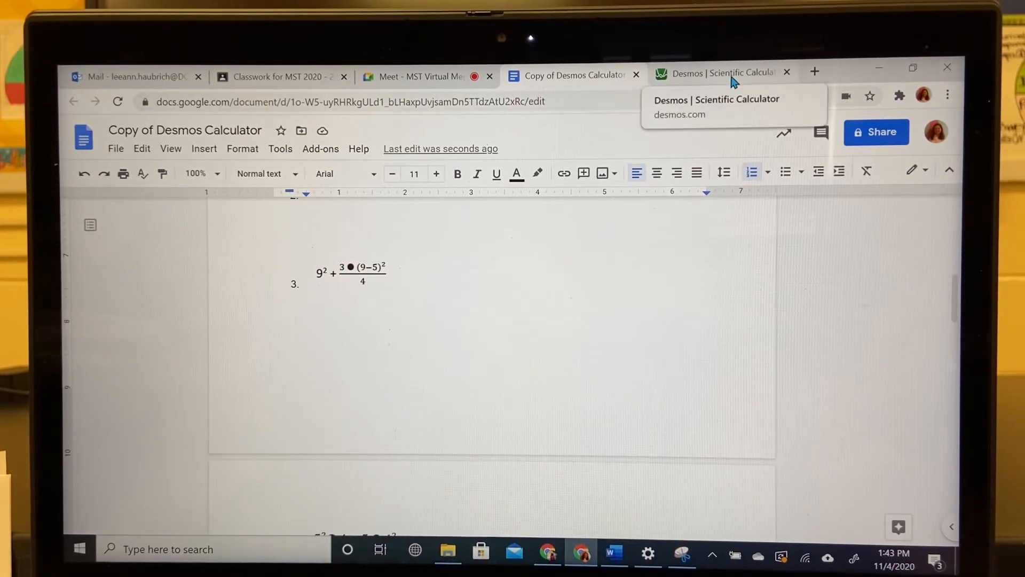
# Return to the Desmos calculator tab still showing 45.
pyautogui.click(719, 73)
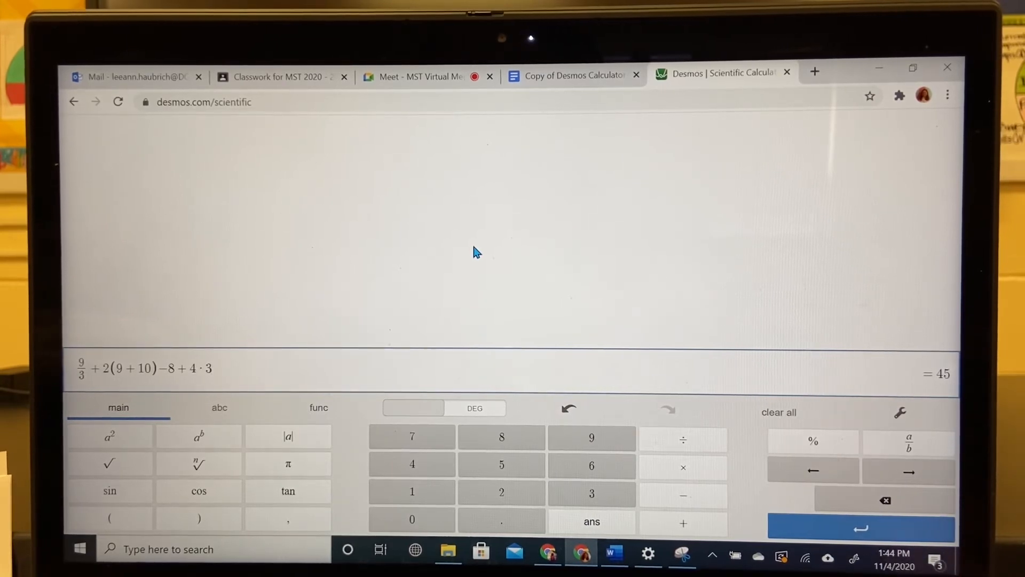
pyautogui.moveTo(510, 267)
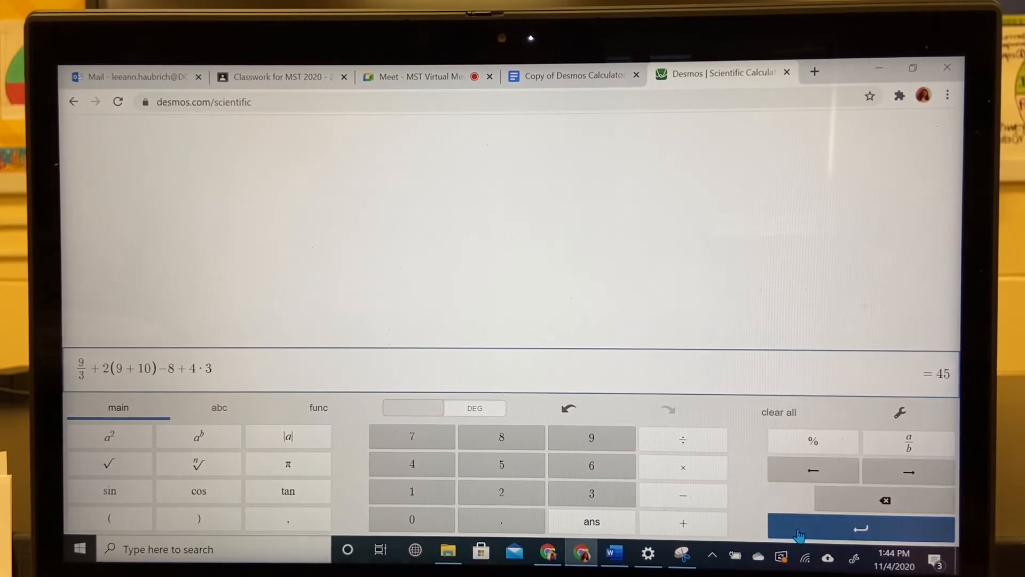
# On a new line enter 9² + 3·(9−5)²/4 so it evaluates to 93.
pyautogui.click(861, 527)
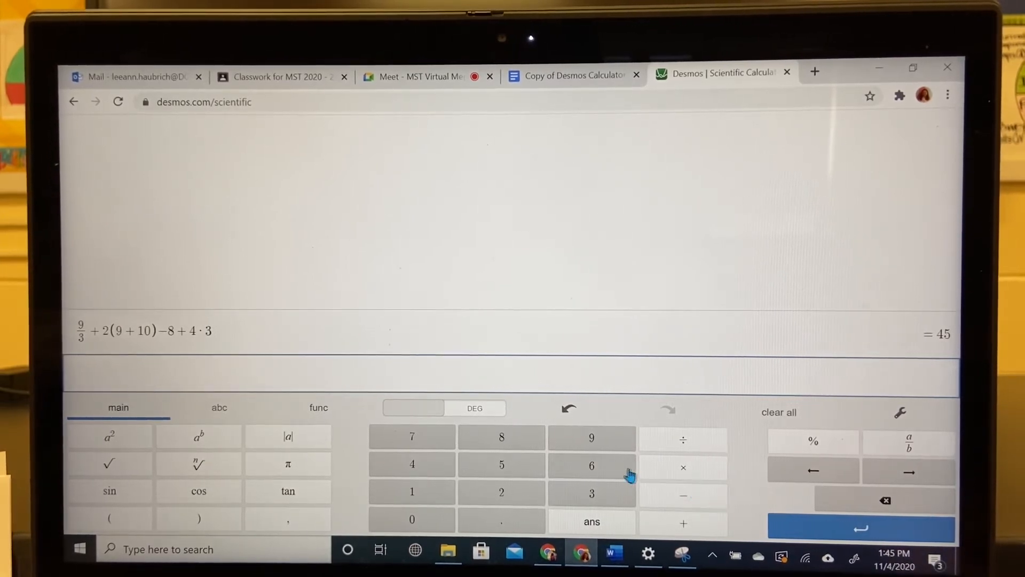
pyautogui.click(590, 437)
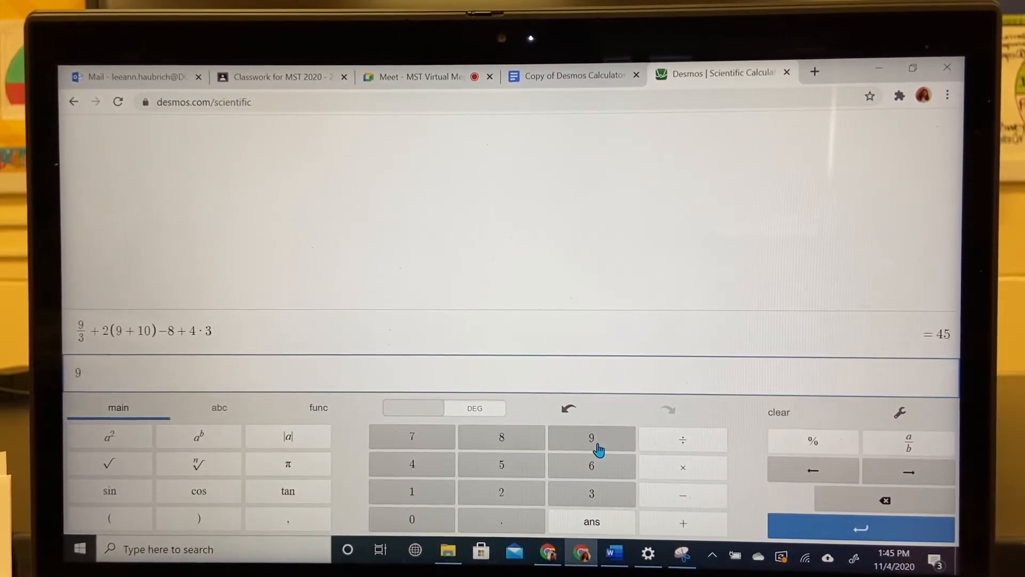
pyautogui.click(109, 436)
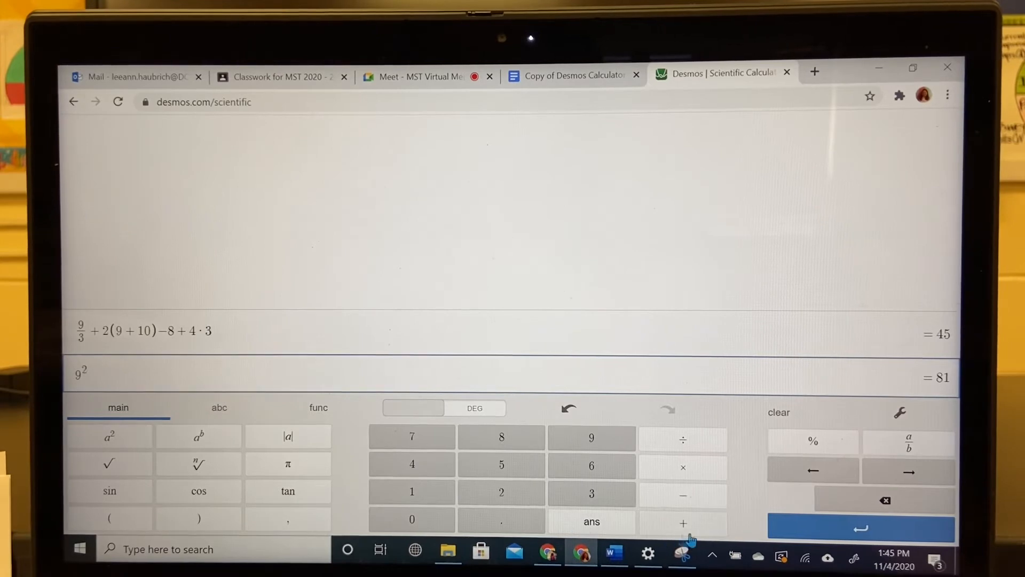
pyautogui.click(683, 523)
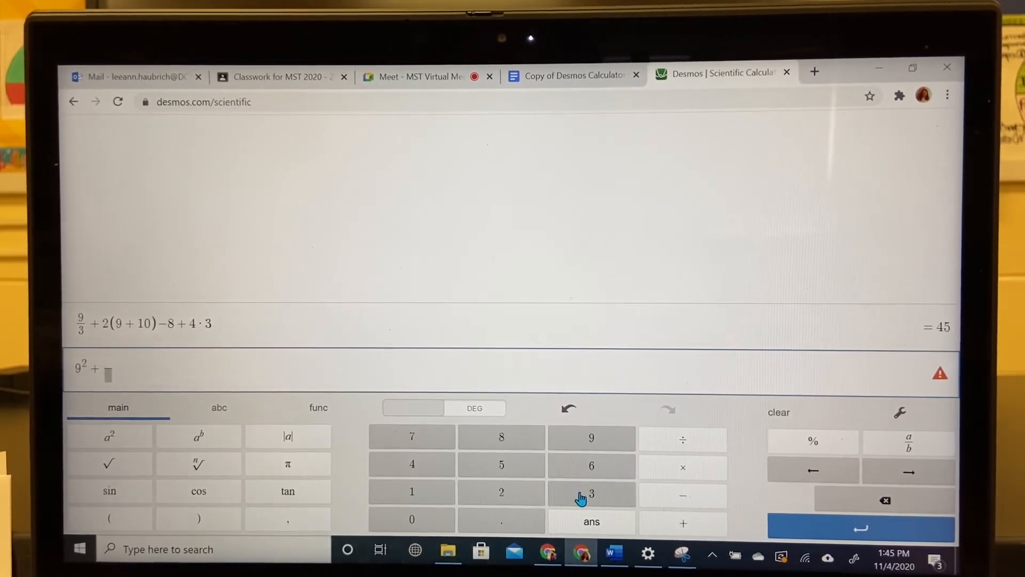
pyautogui.click(591, 494)
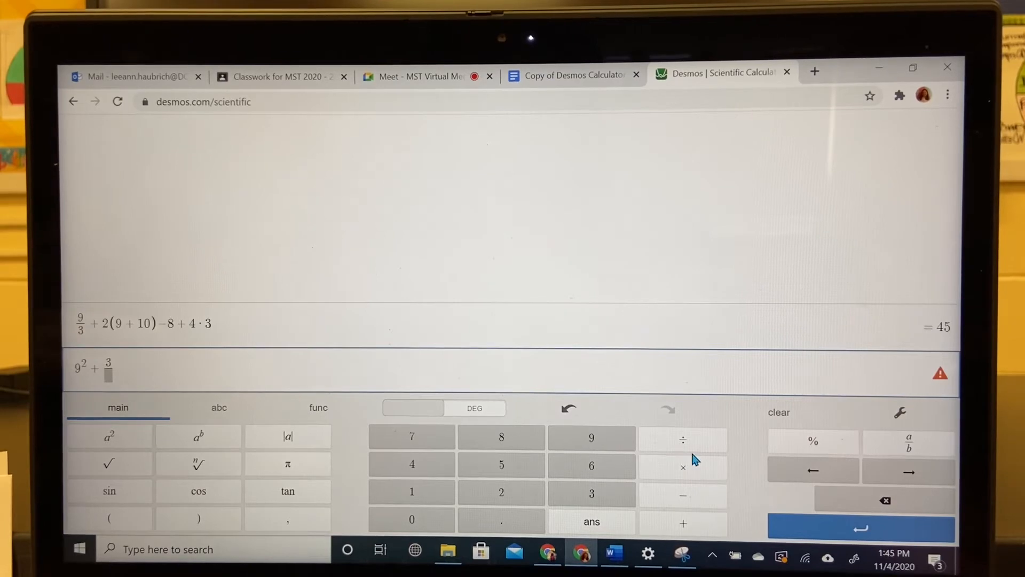
pyautogui.click(683, 467)
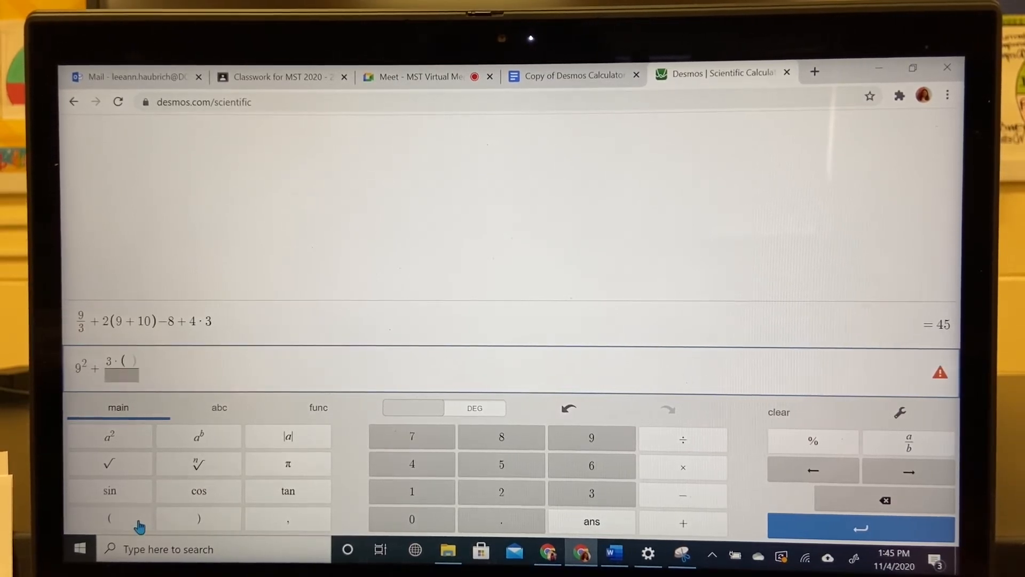
pyautogui.click(592, 437)
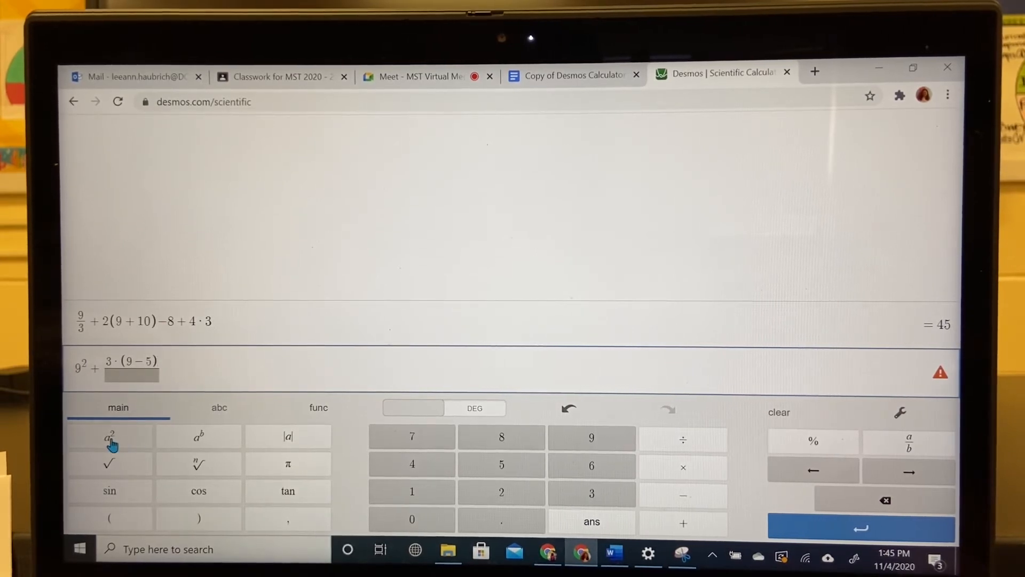
pyautogui.click(109, 437)
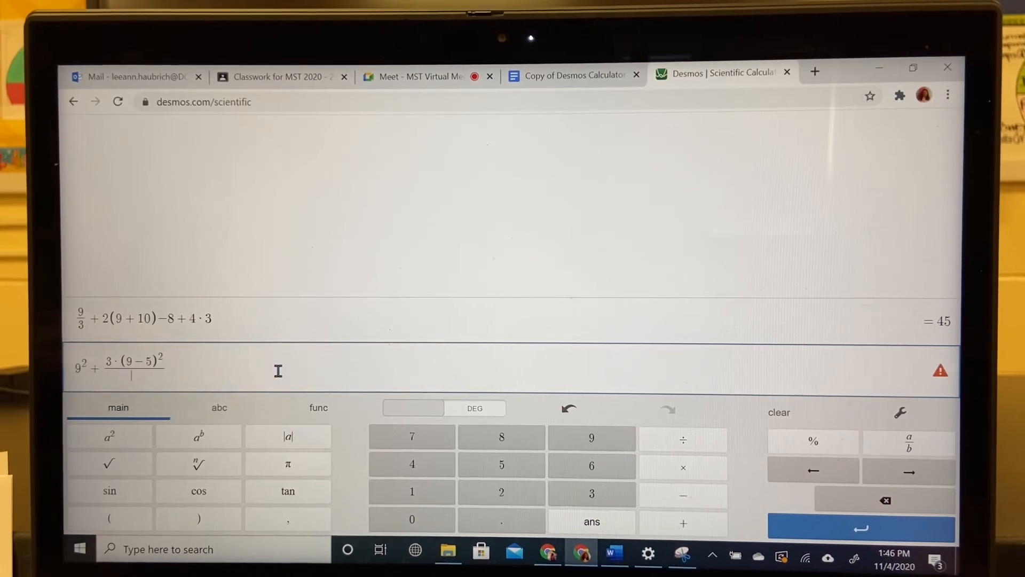
pyautogui.click(413, 464)
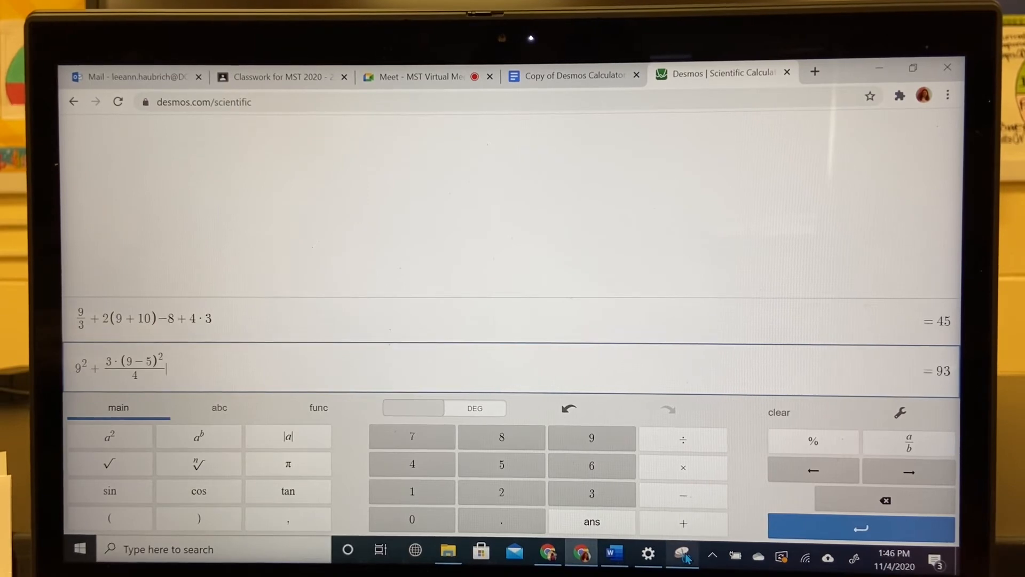
# Capture a snip of the problem 3 calculator line, retaking it once, and return to the worksheet.
pyautogui.click(682, 555)
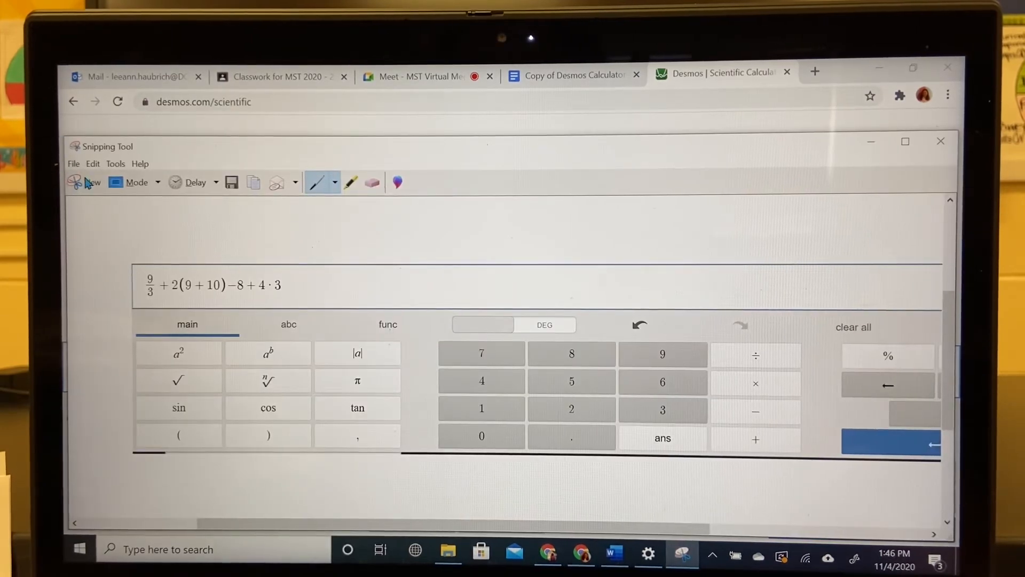
pyautogui.click(92, 183)
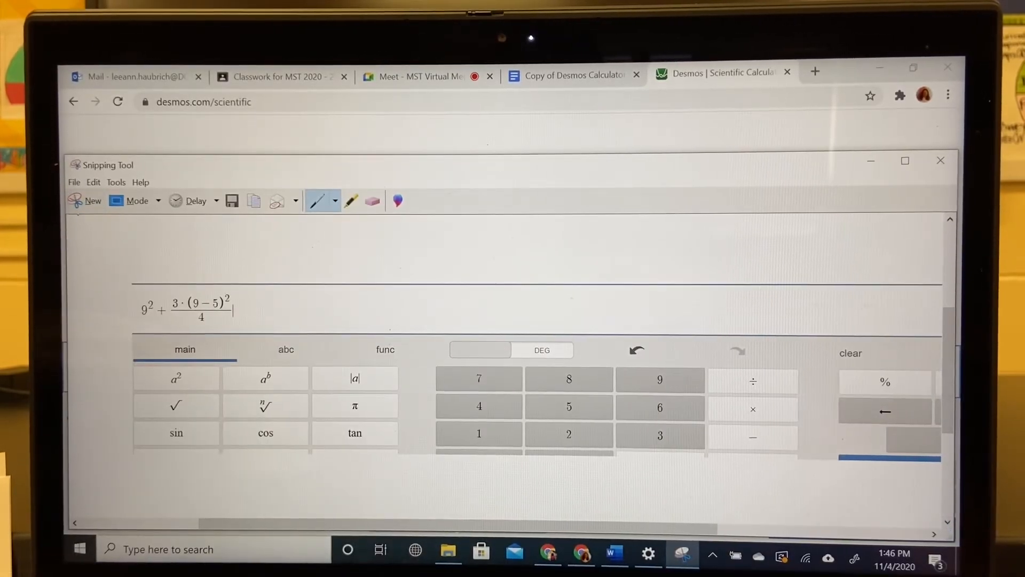
pyautogui.click(85, 201)
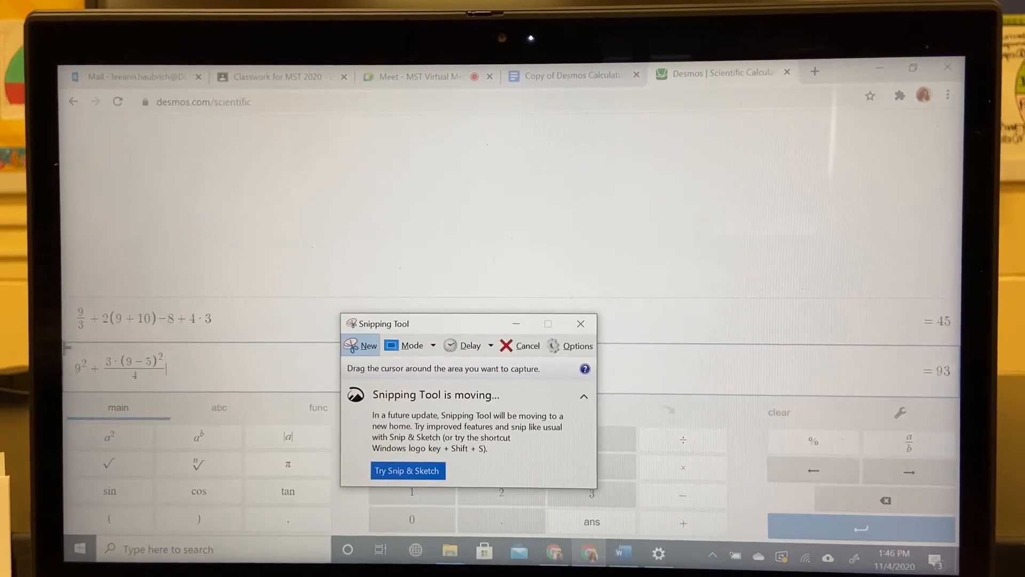
pyautogui.click(579, 324)
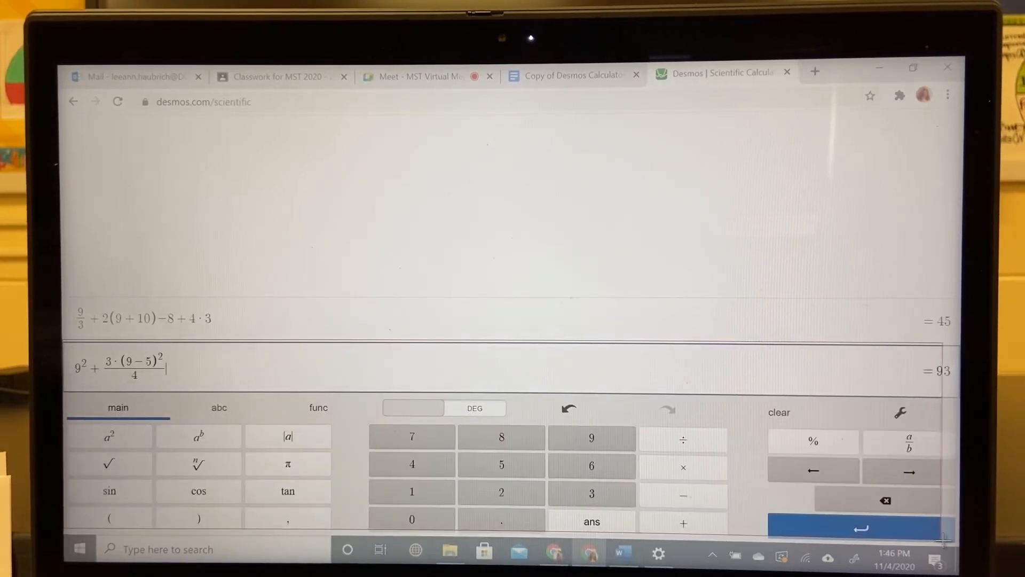
pyautogui.click(682, 554)
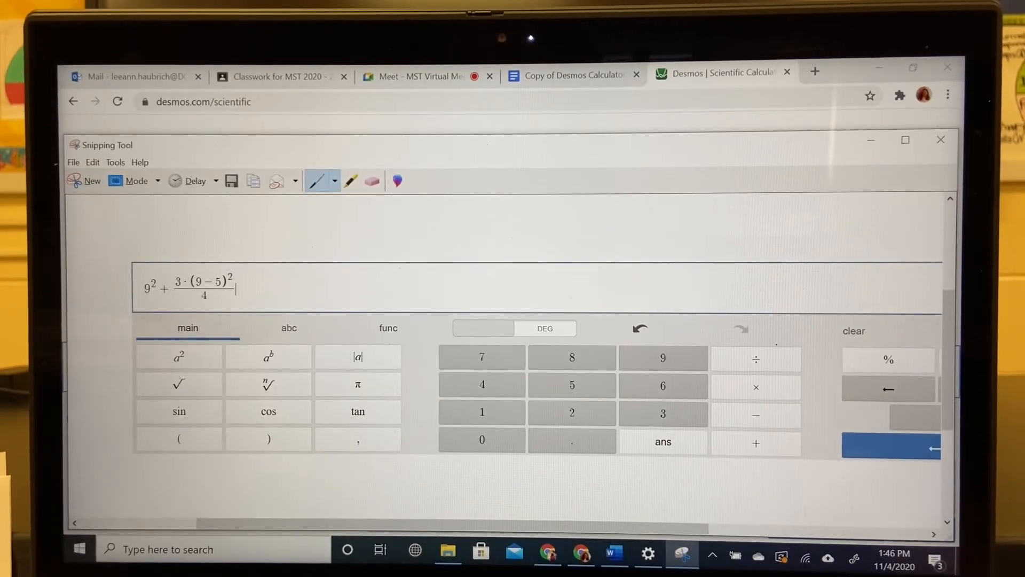
pyautogui.click(569, 75)
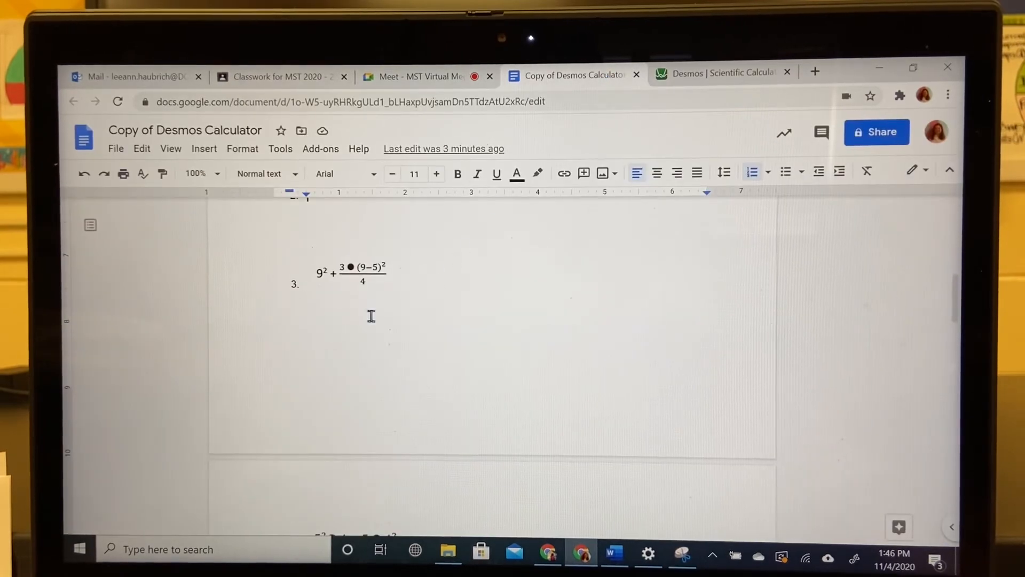
# Paste the problem 3 snip below problem 3 and return to the calculator.
pyautogui.click(275, 310)
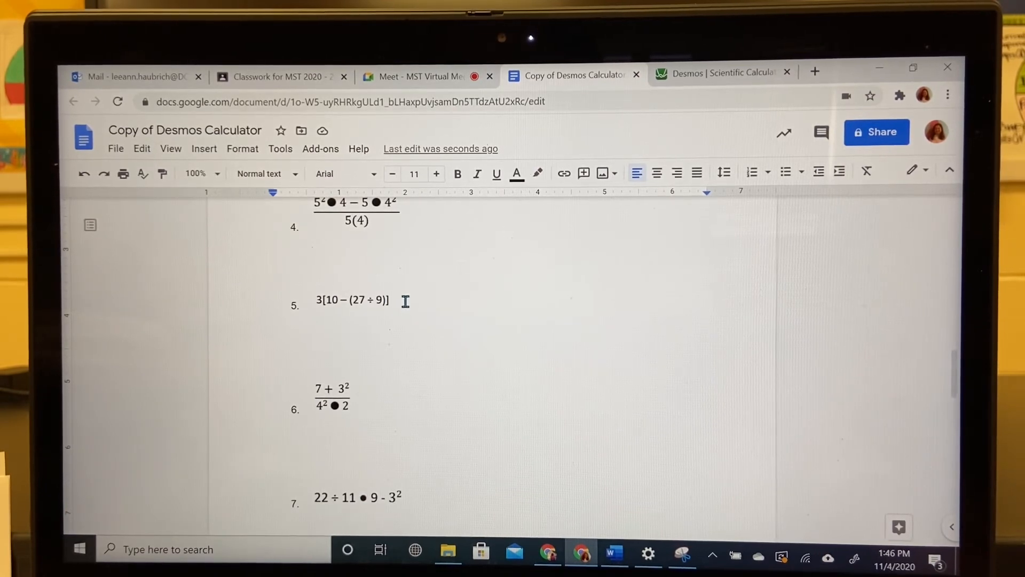
pyautogui.click(719, 73)
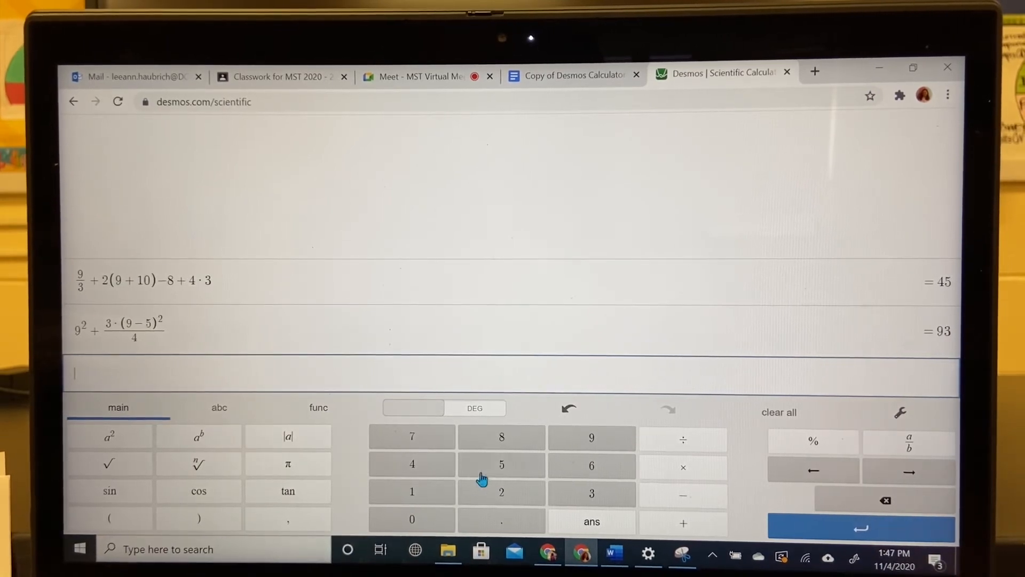
# Enter problem 5 as 3(10 − 27/9) on the keypad, evaluating to 21.
pyautogui.click(591, 494)
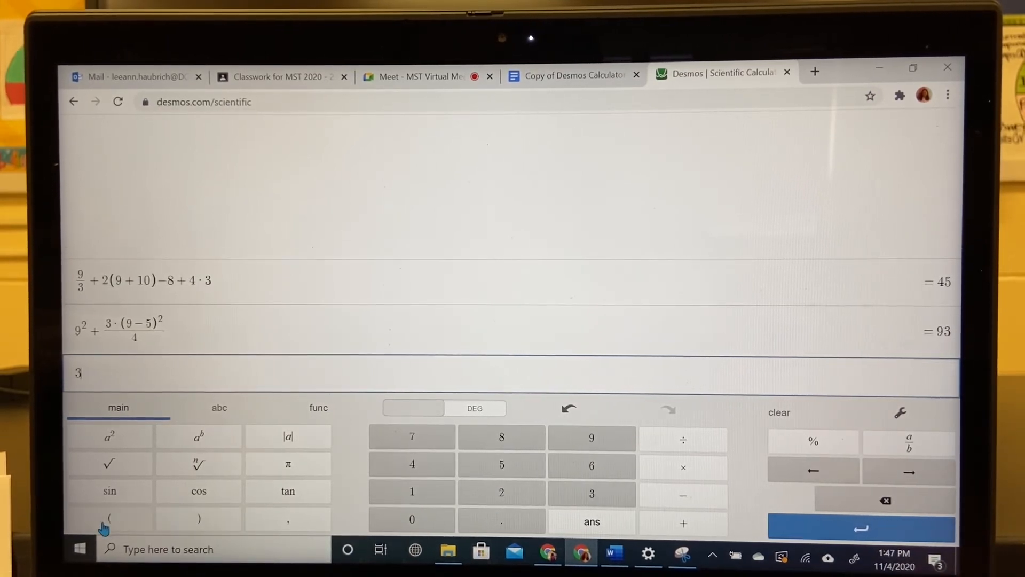
pyautogui.click(109, 518)
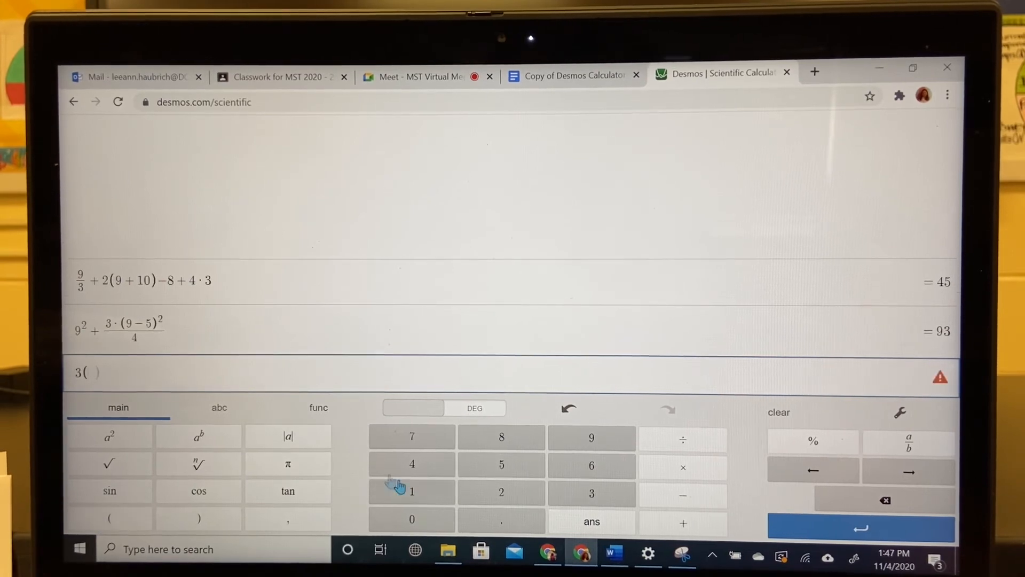
pyautogui.click(411, 491)
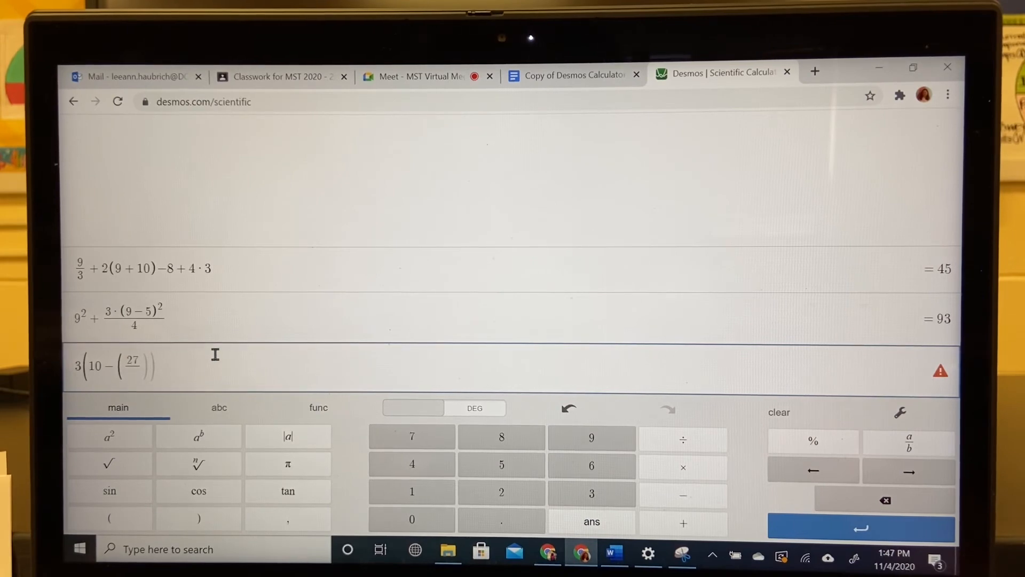
pyautogui.click(591, 437)
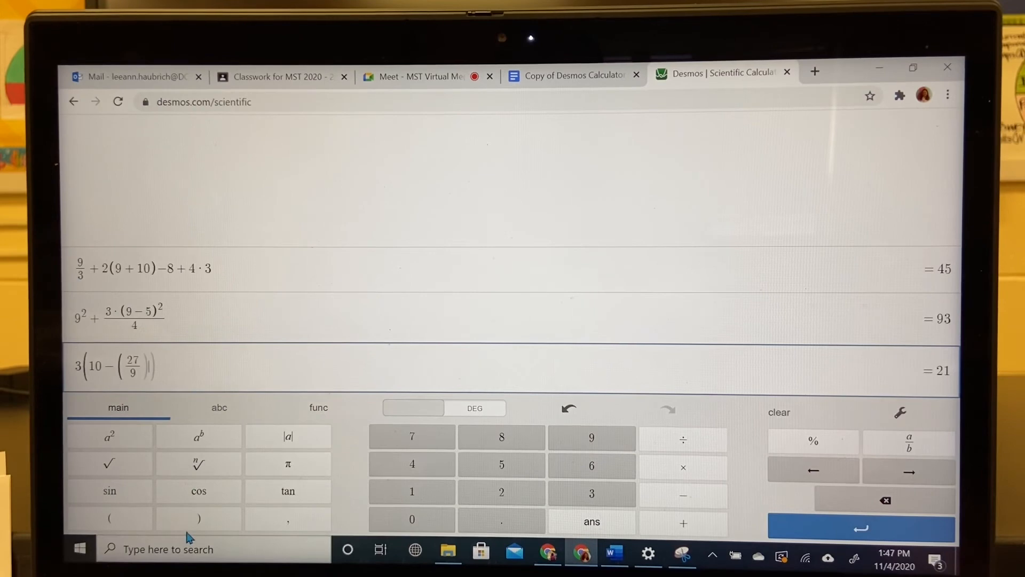
pyautogui.click(199, 519)
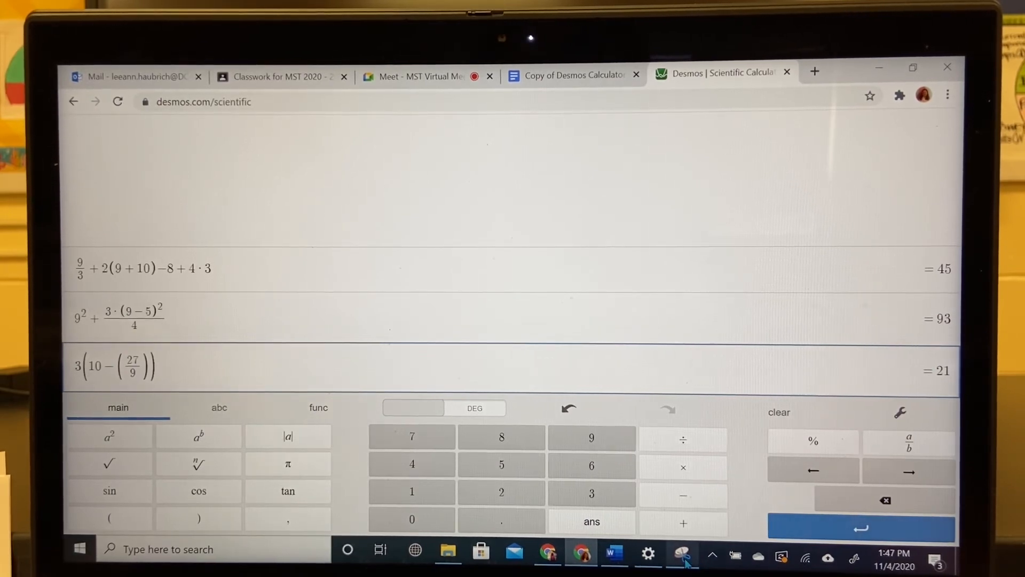
# Capture a new snip of the 3(10 − 27/9) line and return to the worksheet.
pyautogui.click(682, 554)
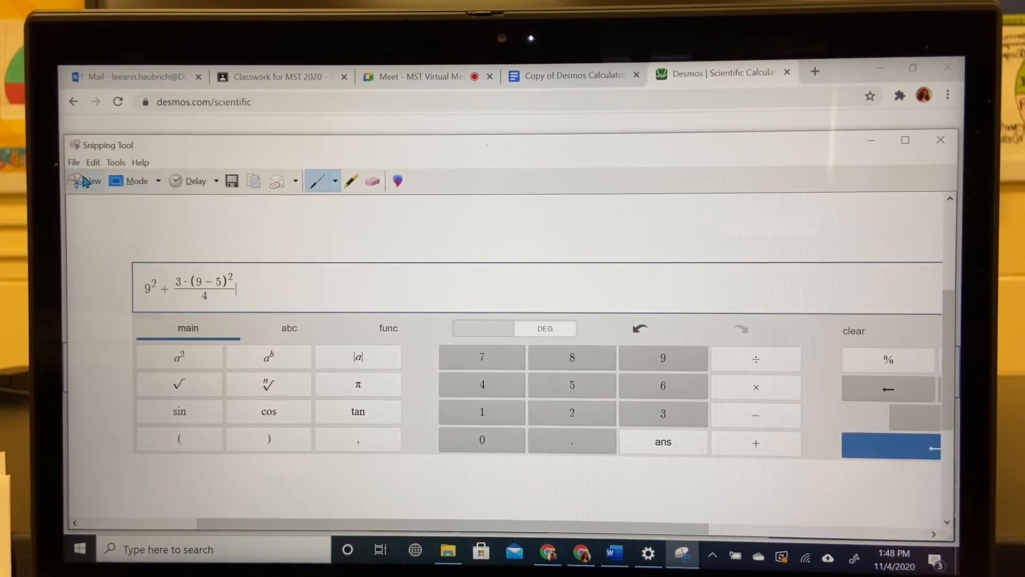
pyautogui.click(940, 140)
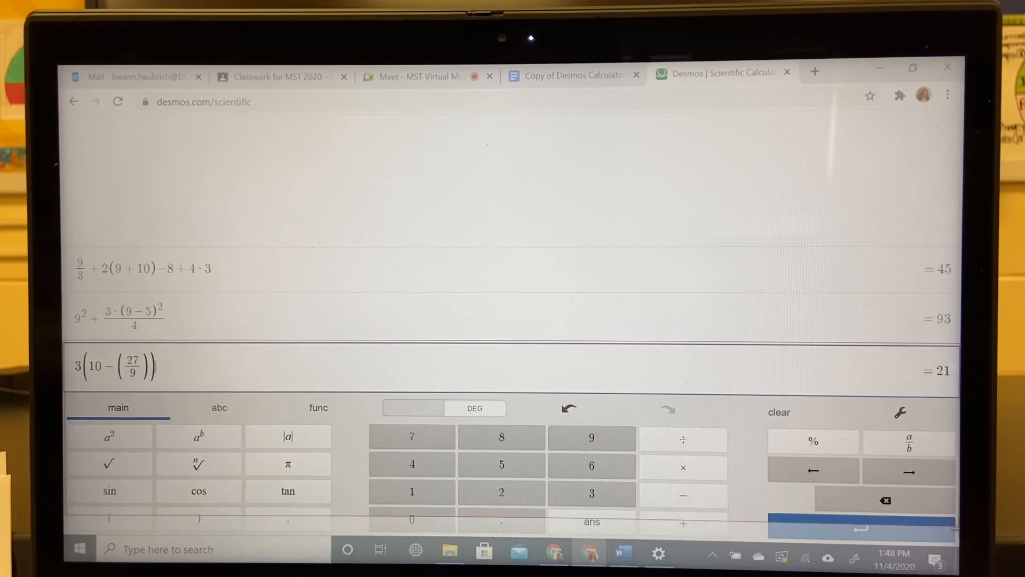
pyautogui.click(680, 548)
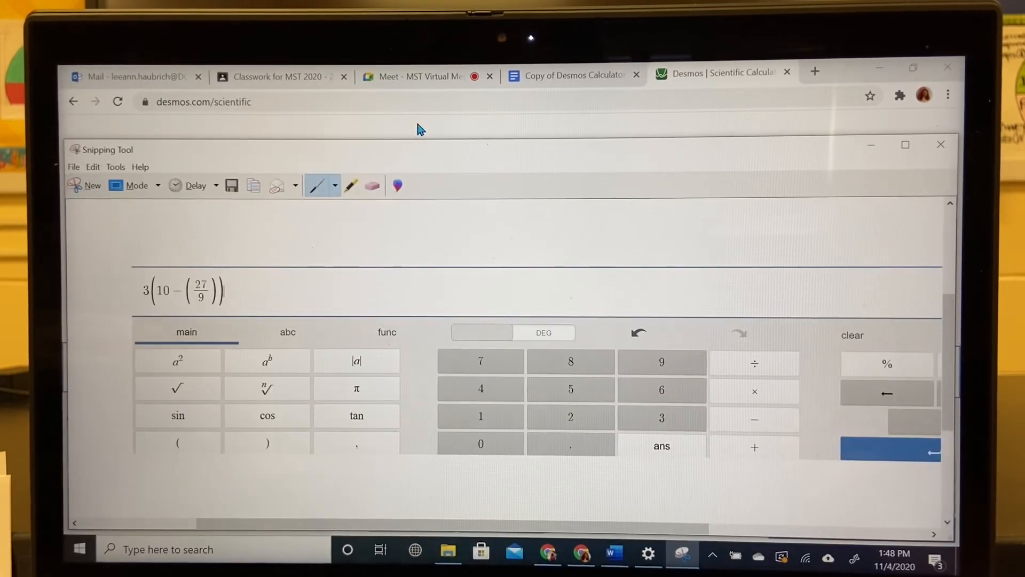
pyautogui.click(572, 74)
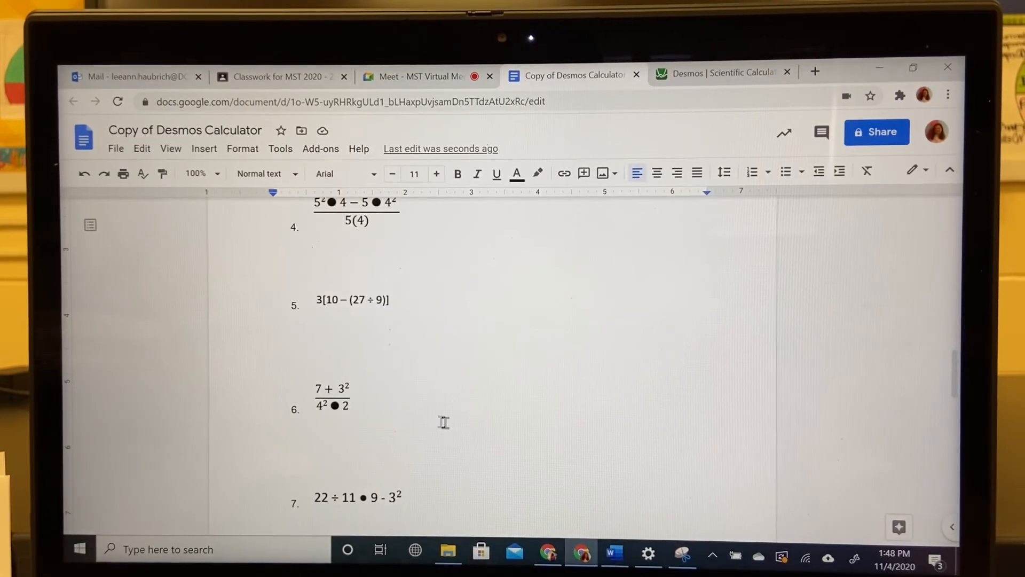
# Paste the problem 5 snip below problem 5, scroll to problem 7 and return to Desmos.
pyautogui.click(310, 326)
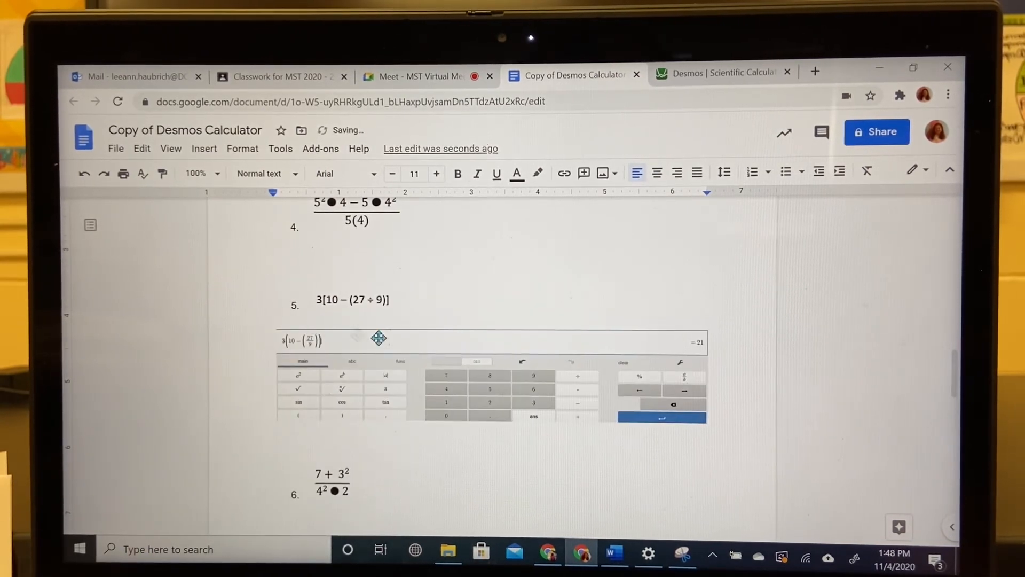
pyautogui.scroll(-3)
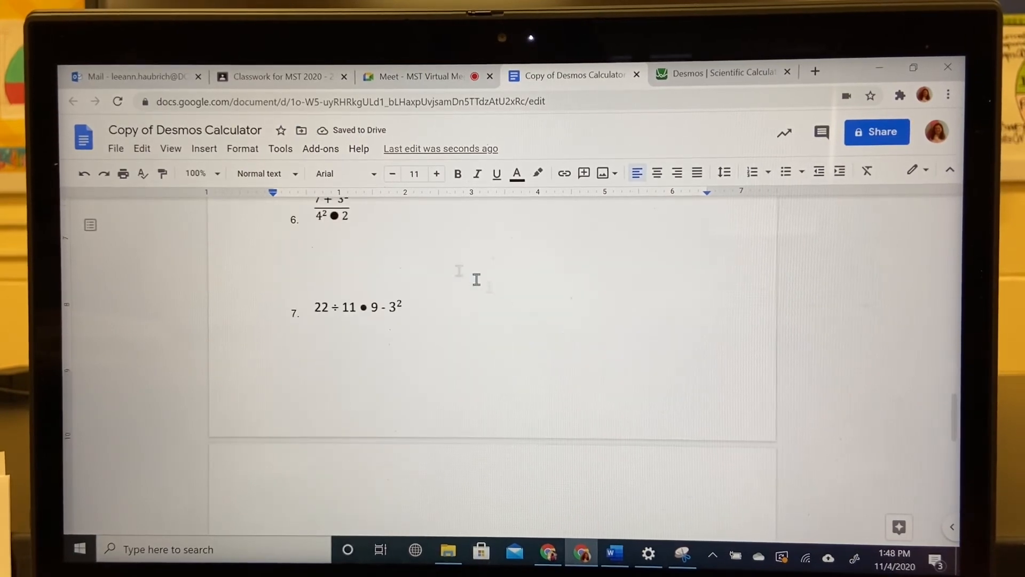
pyautogui.scroll(-3)
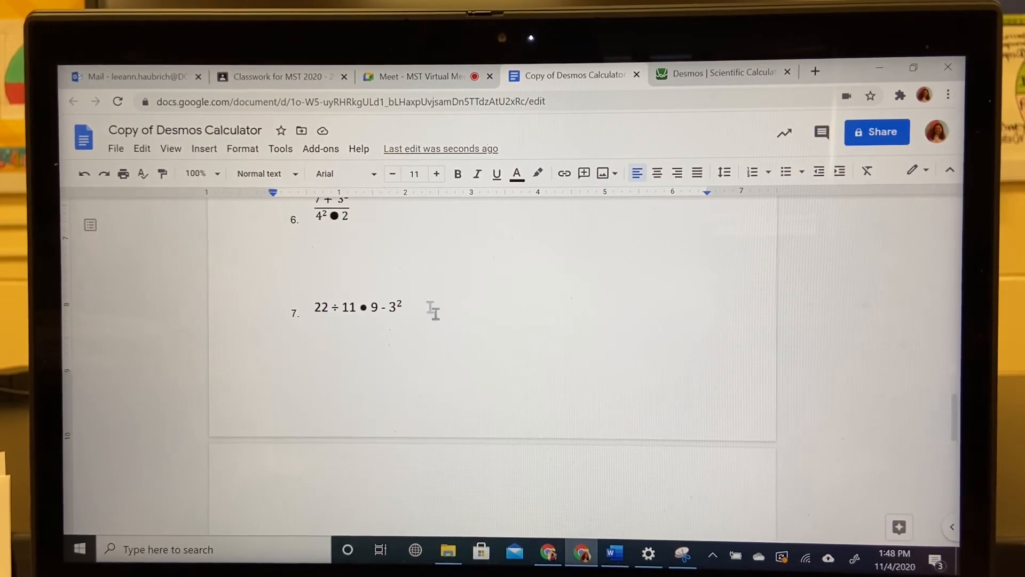
pyautogui.moveTo(684, 185)
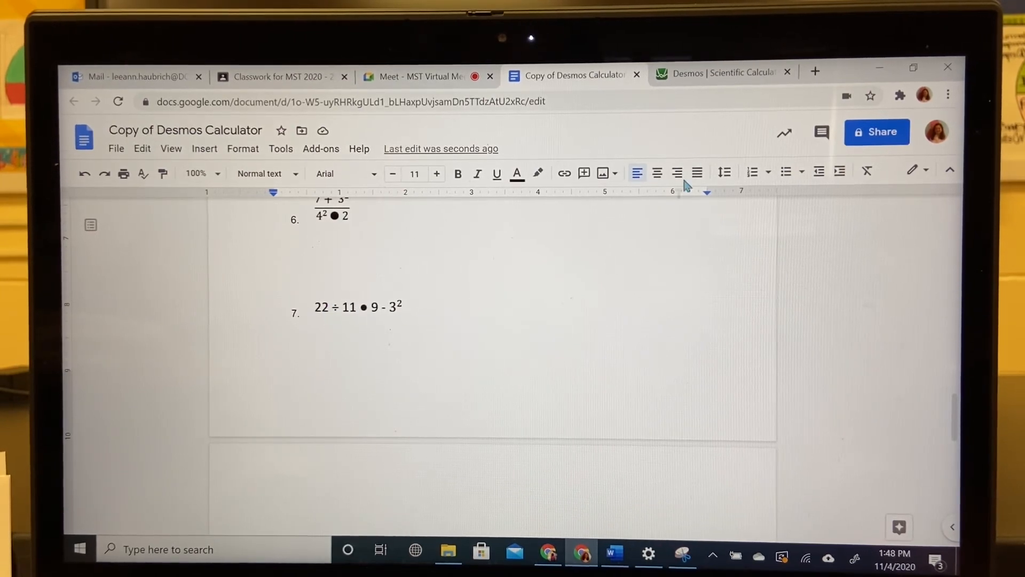
pyautogui.click(718, 72)
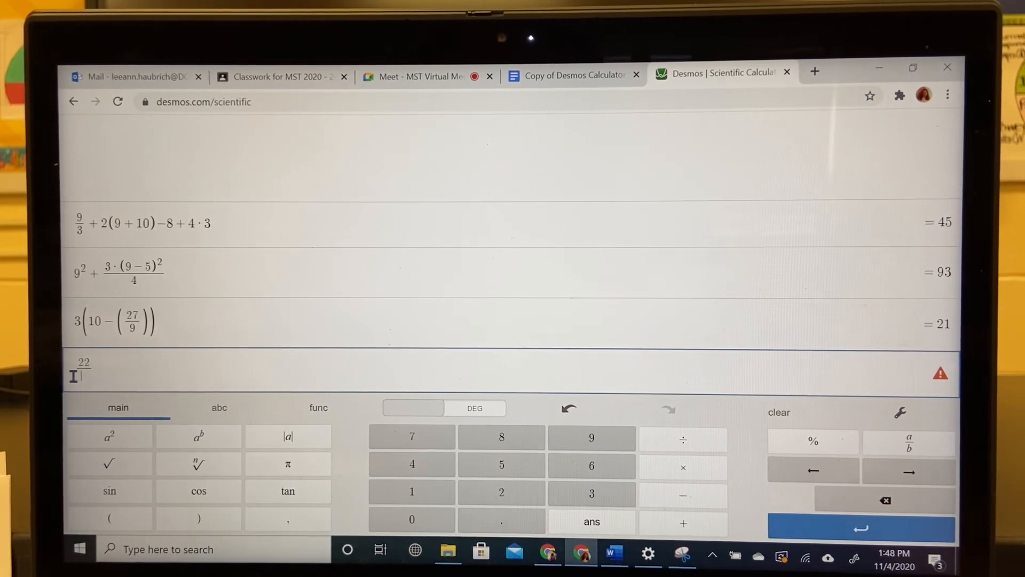
# Enter problem 7 as 22/11·9 − 3², evaluating to 9, then bring up Snipping Tool.
pyautogui.click(411, 493)
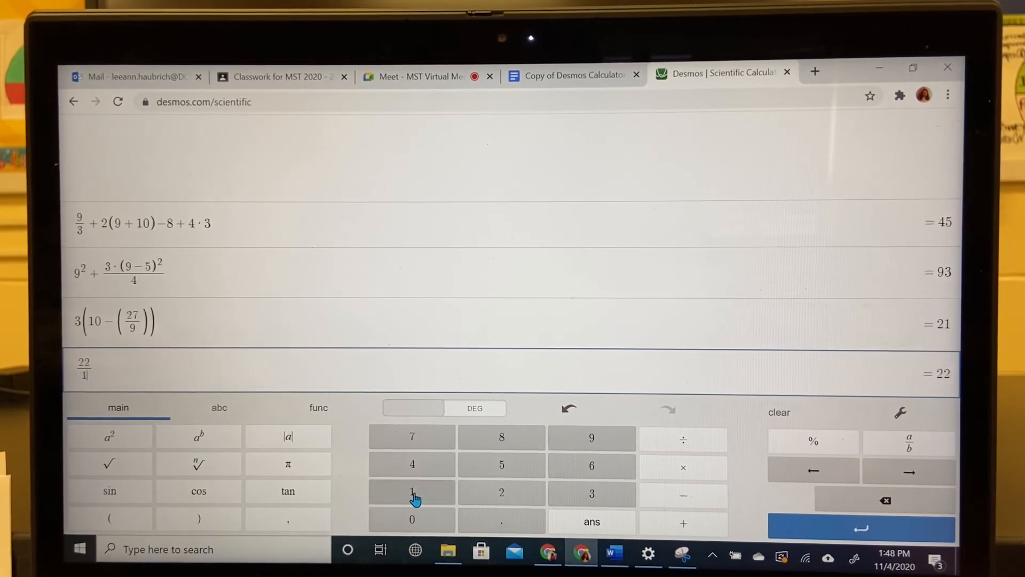
pyautogui.click(412, 493)
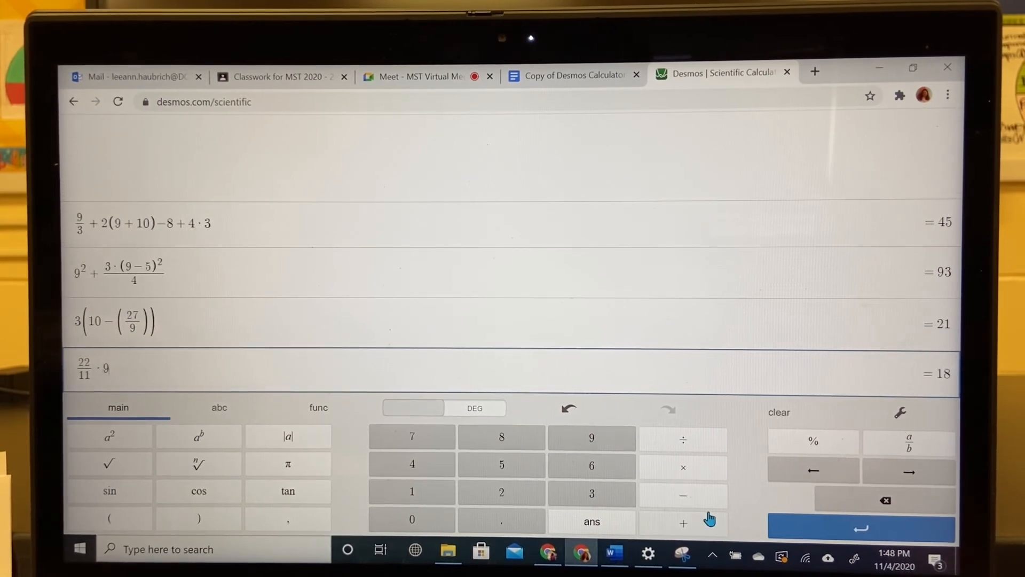
pyautogui.click(590, 492)
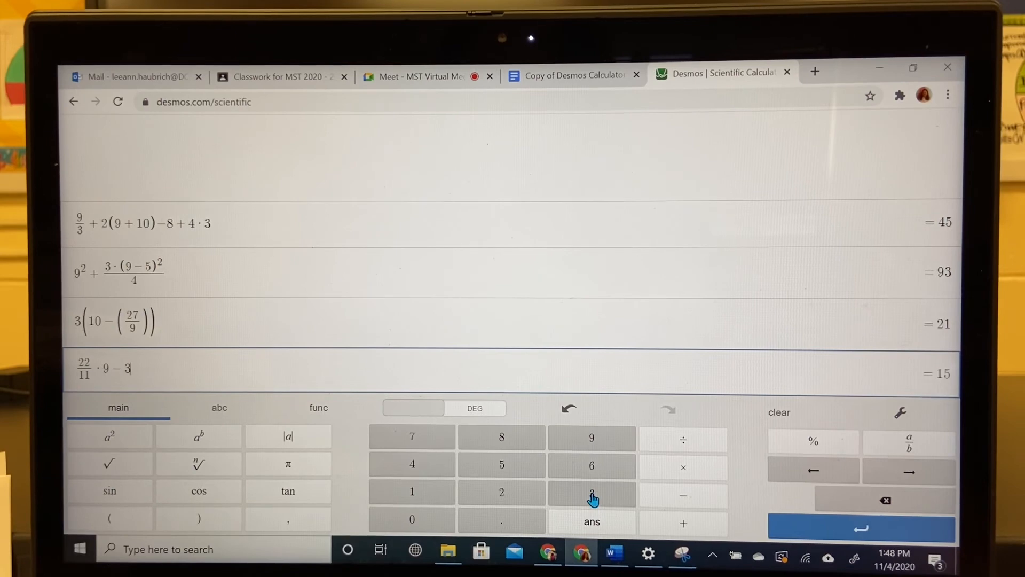
pyautogui.click(109, 435)
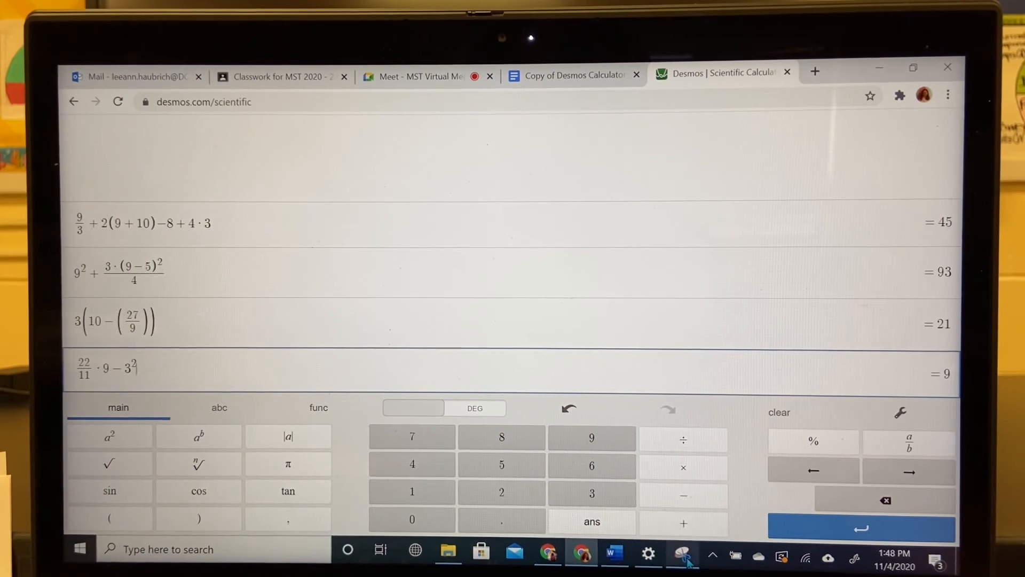
pyautogui.click(683, 552)
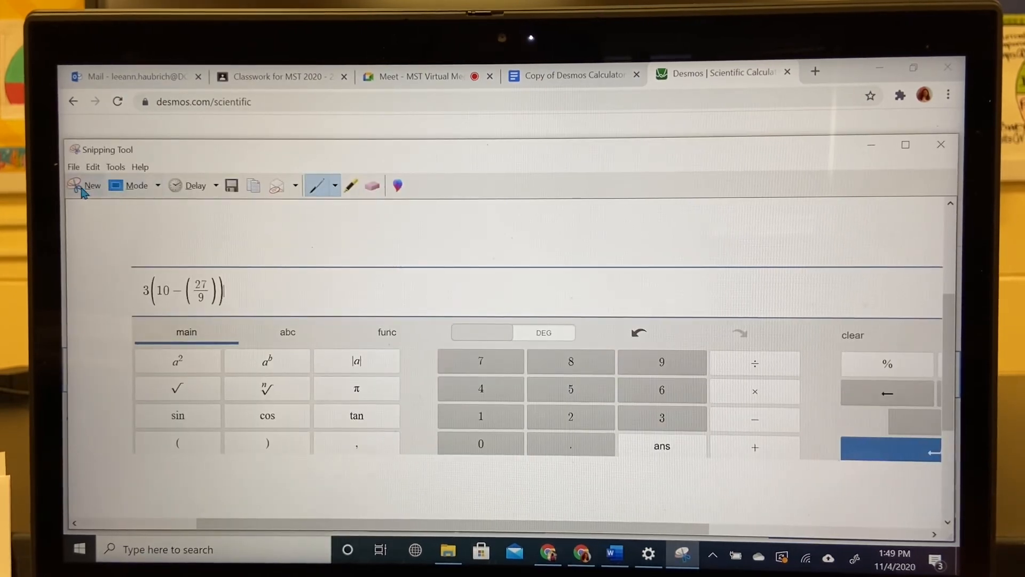
# Capture a new snip of the 22/11·9 − 3² line and return to the worksheet.
pyautogui.click(940, 144)
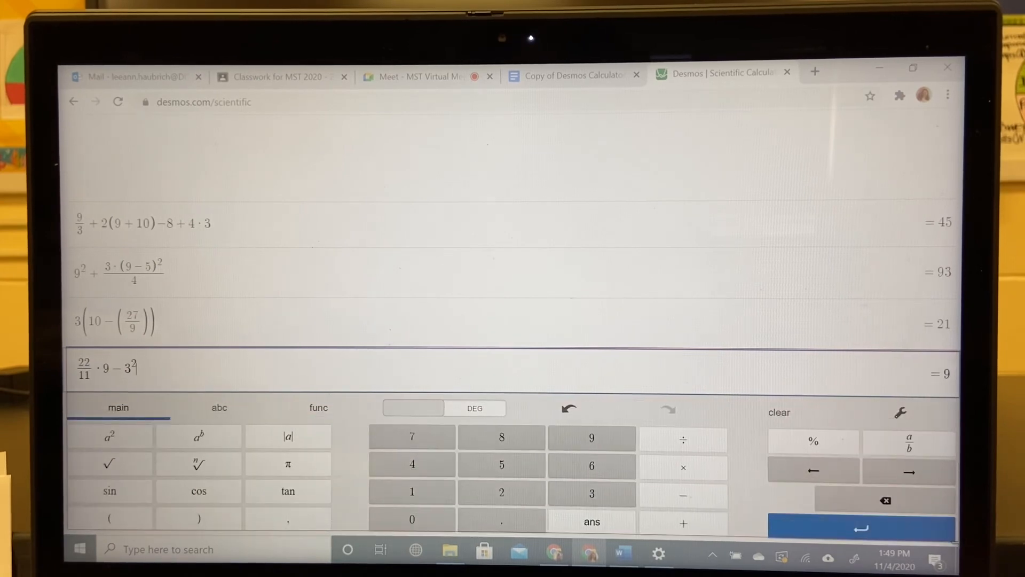
pyautogui.click(680, 554)
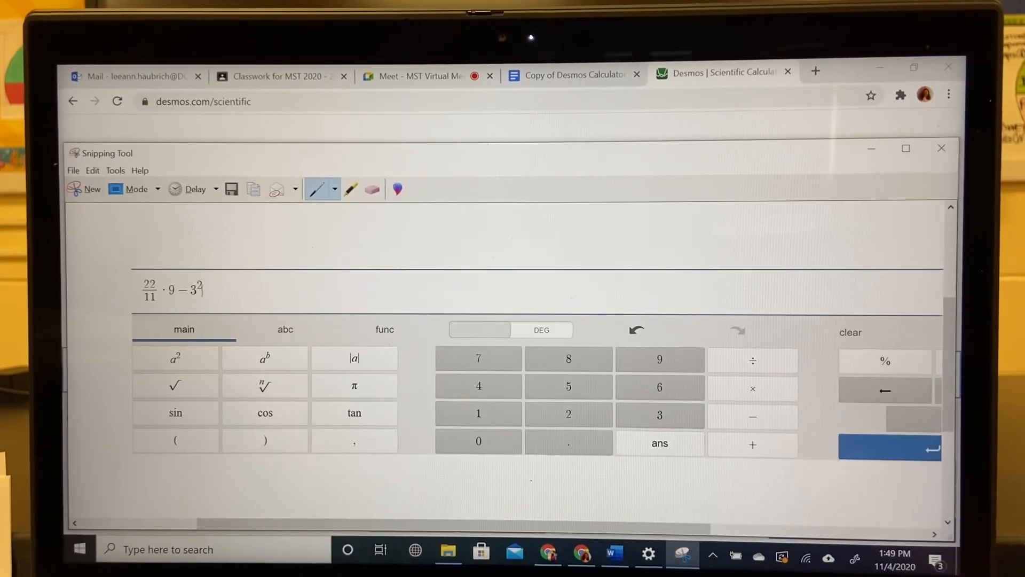
pyautogui.click(571, 75)
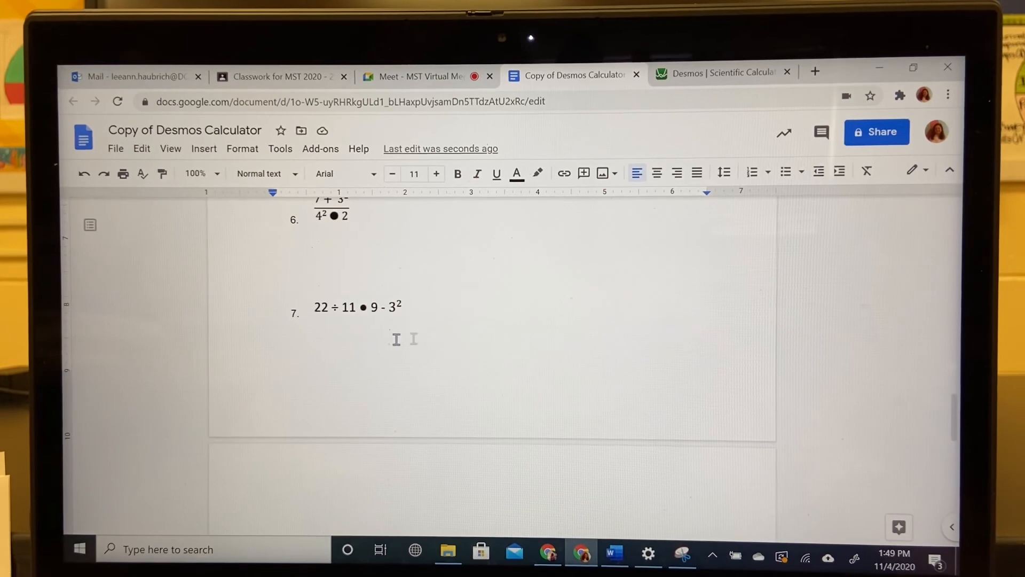
# Paste the problem 7 snip below problem 7, scroll to problem 9 and return to Desmos.
pyautogui.click(276, 353)
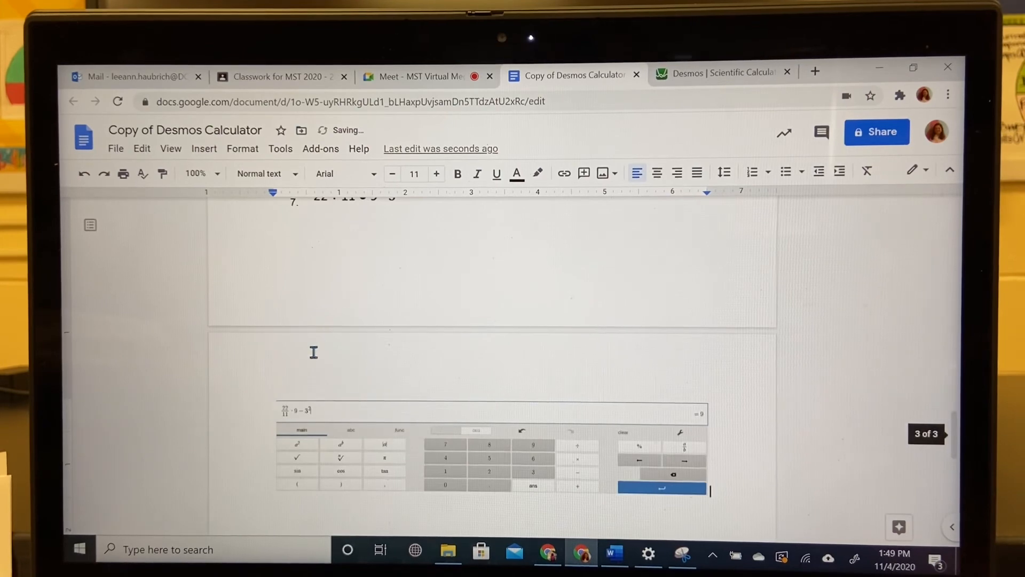
pyautogui.scroll(-3)
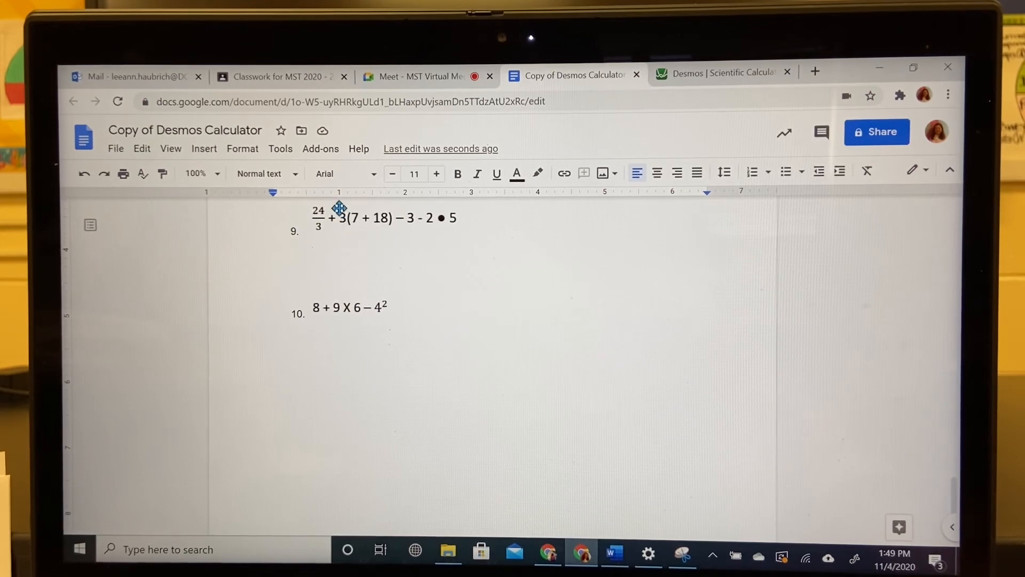
pyautogui.moveTo(364, 220)
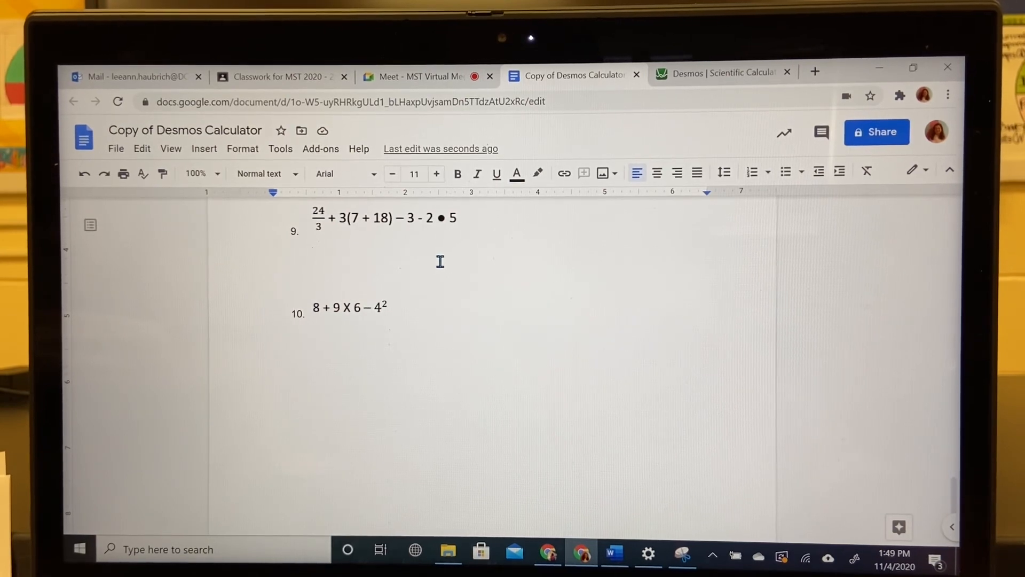
pyautogui.moveTo(669, 96)
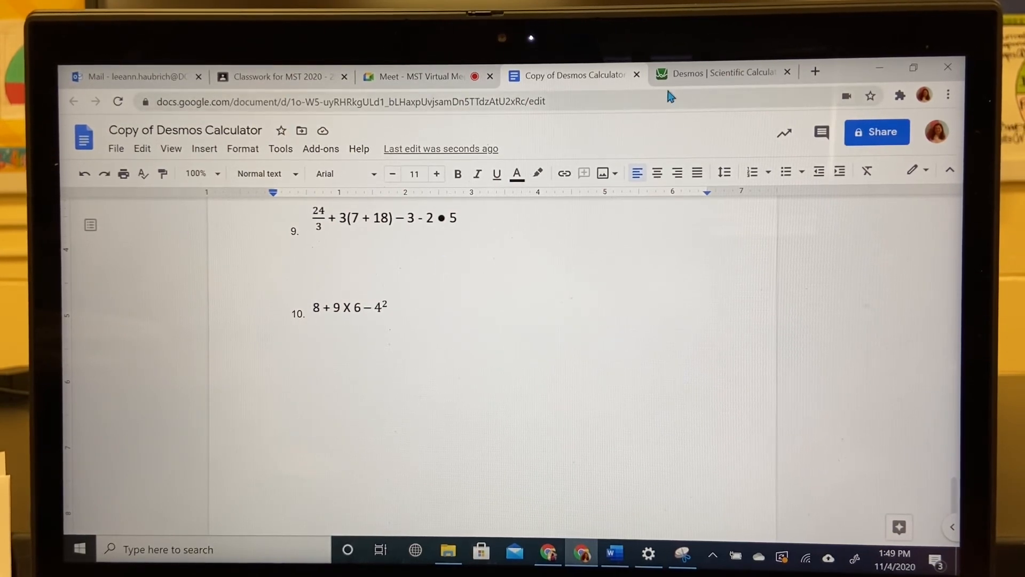
pyautogui.click(718, 73)
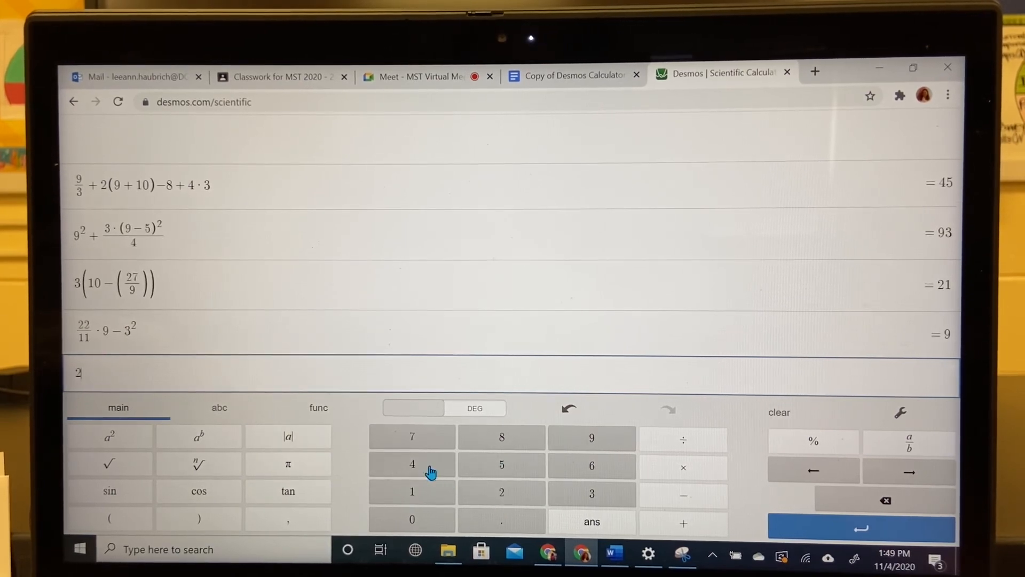
# Enter problem 9 as 24/3 + 3(7+18) − 3 − 2·5, evaluating to 70.
pyautogui.click(413, 464)
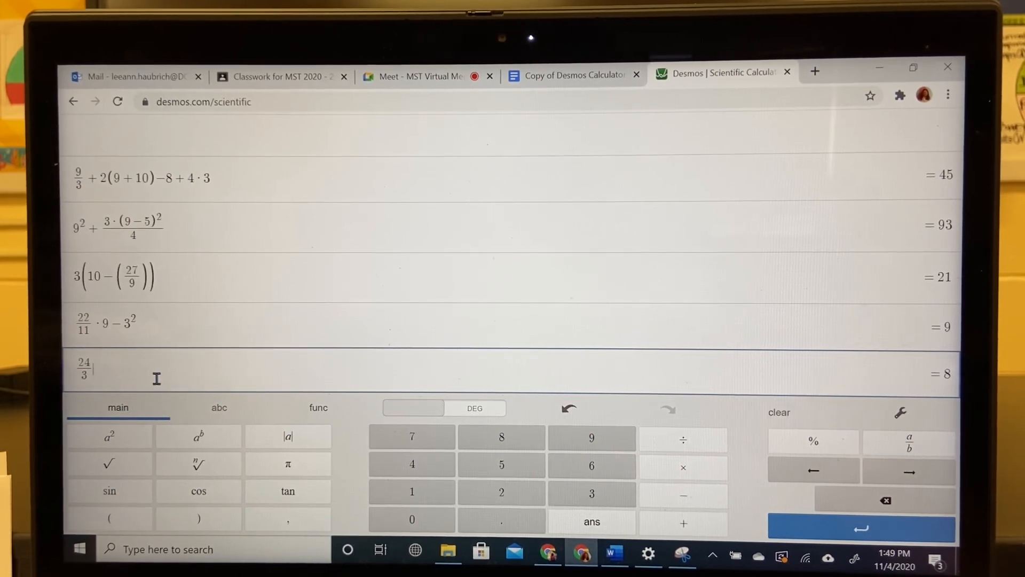
pyautogui.click(683, 523)
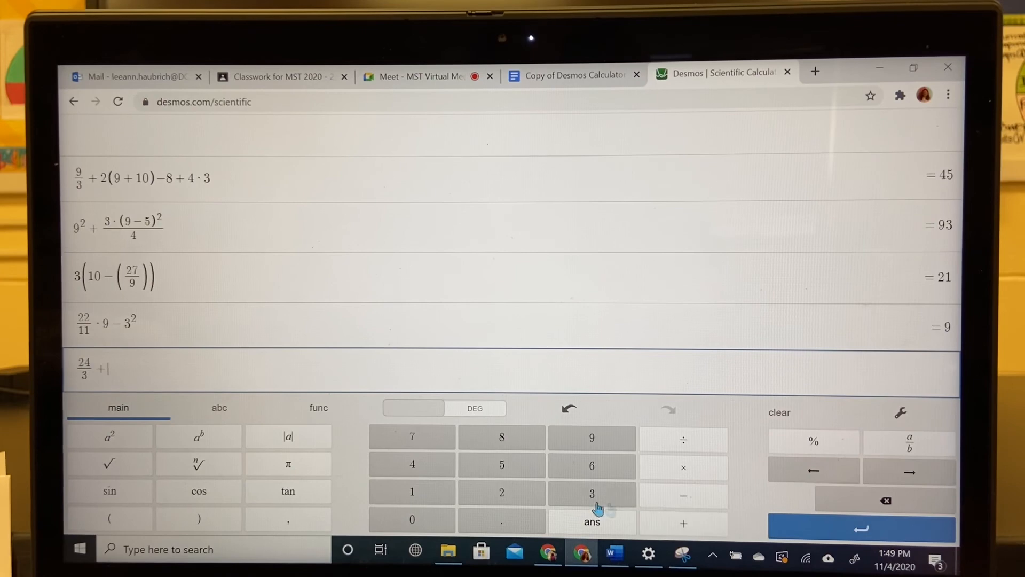
pyautogui.click(591, 493)
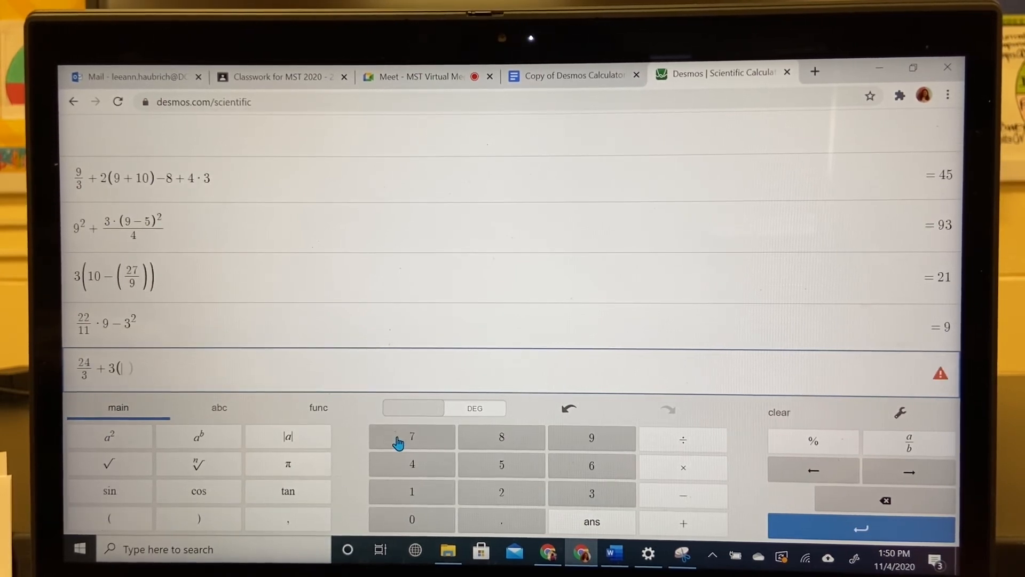
pyautogui.click(411, 437)
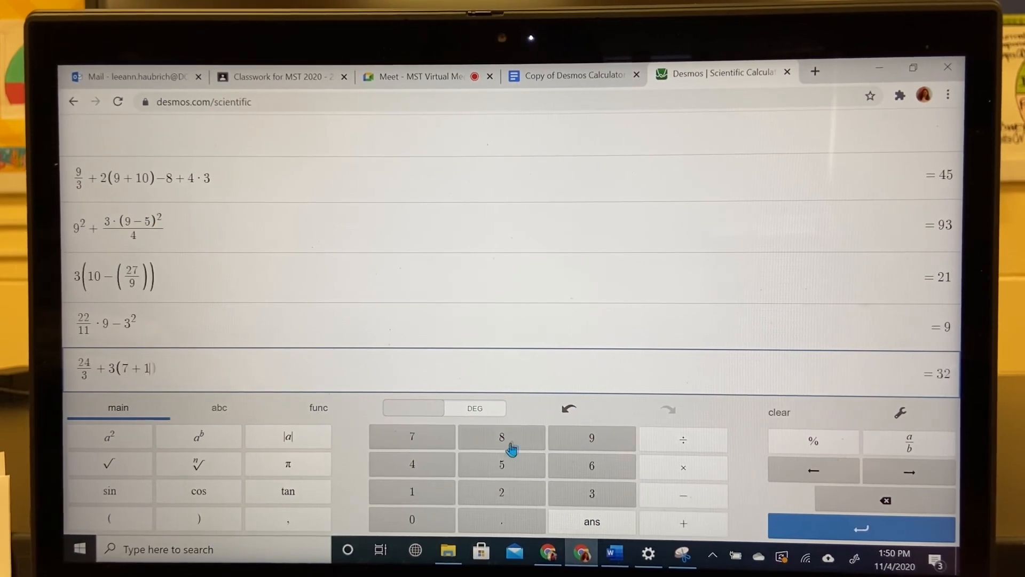
pyautogui.click(502, 437)
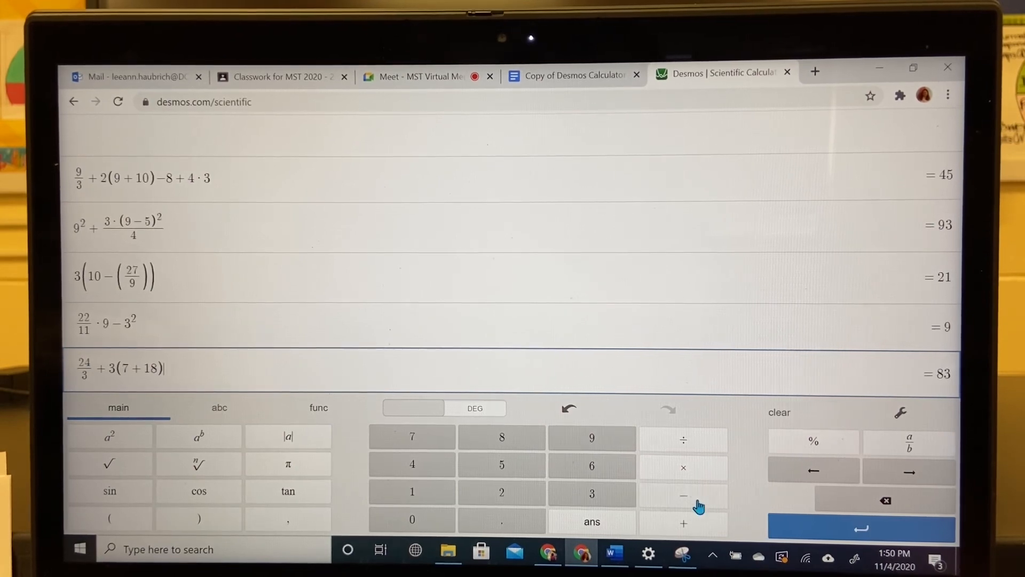
pyautogui.click(682, 495)
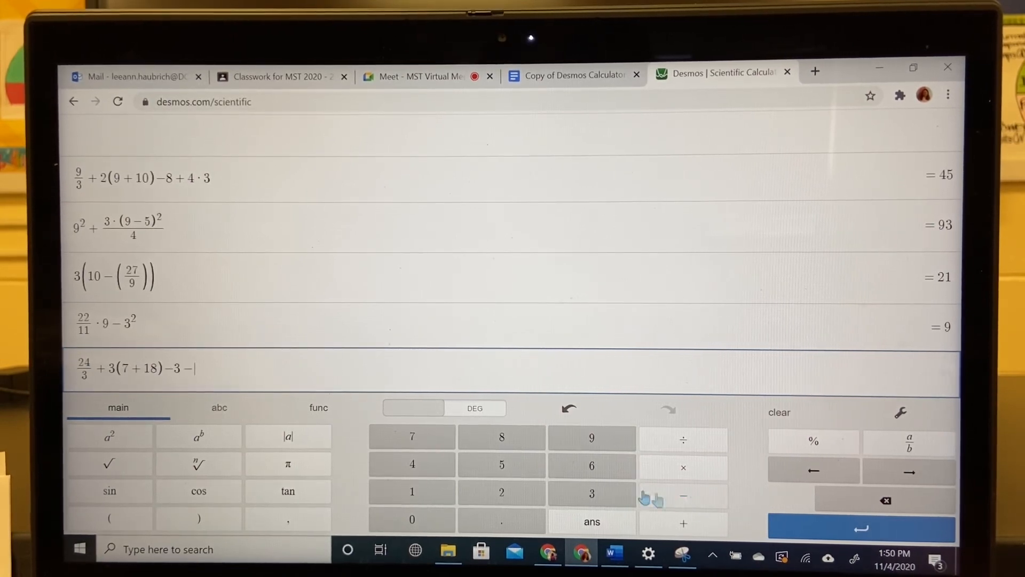
pyautogui.click(682, 467)
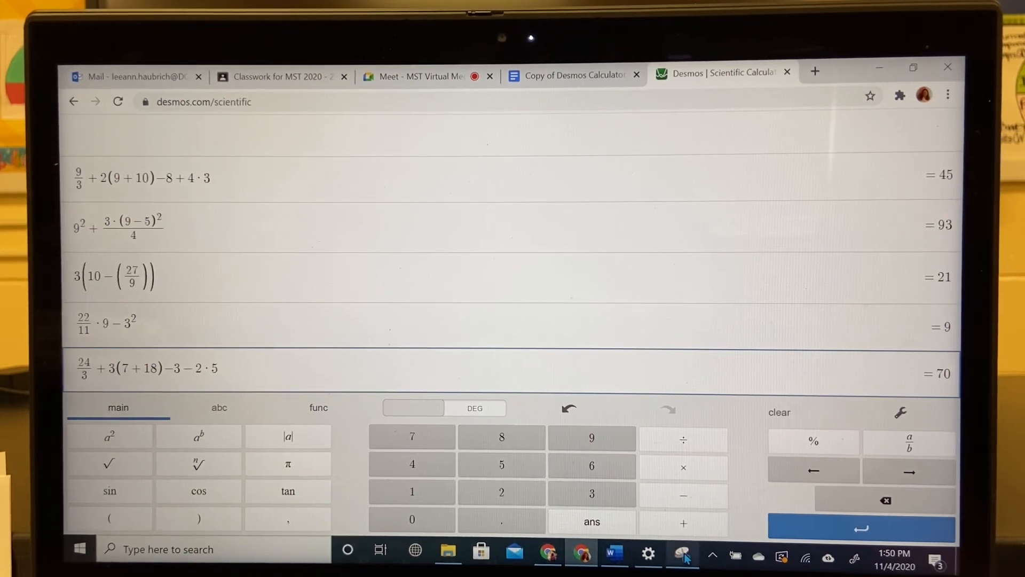
# Capture a new snip of the 24/3 + 3(7+18) − 3 − 2·5 line and return to the worksheet.
pyautogui.click(682, 554)
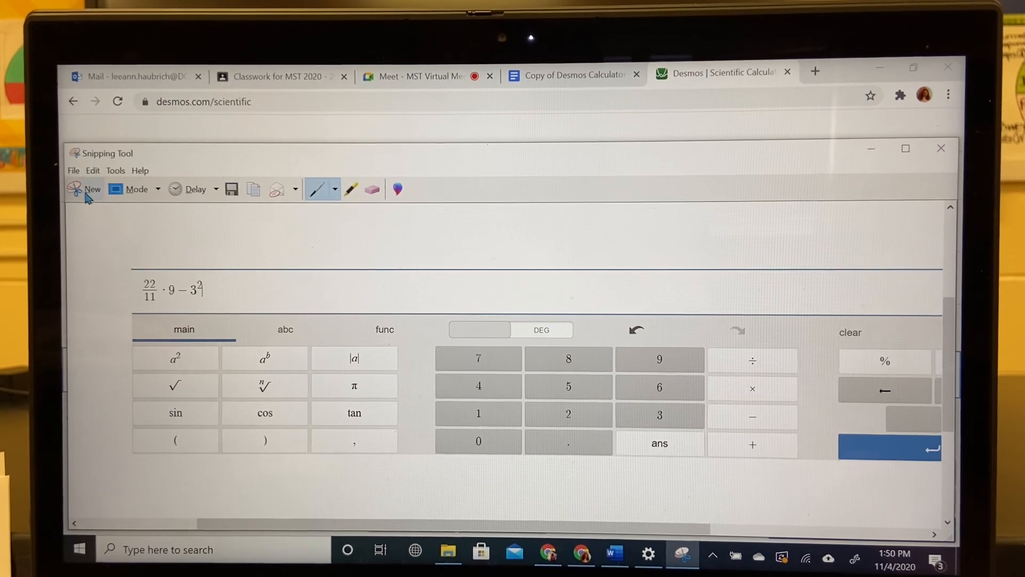
pyautogui.click(941, 147)
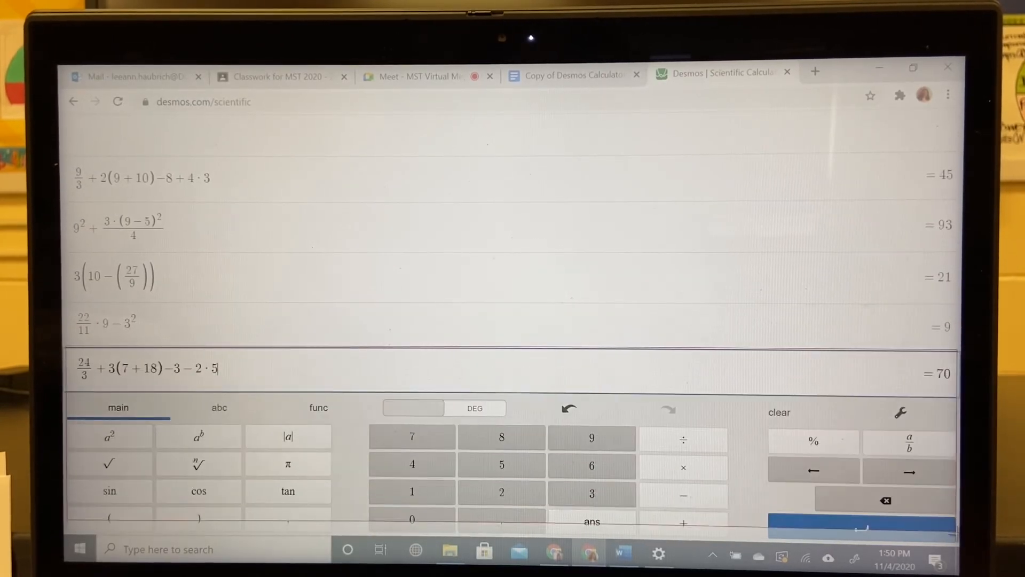
pyautogui.click(682, 549)
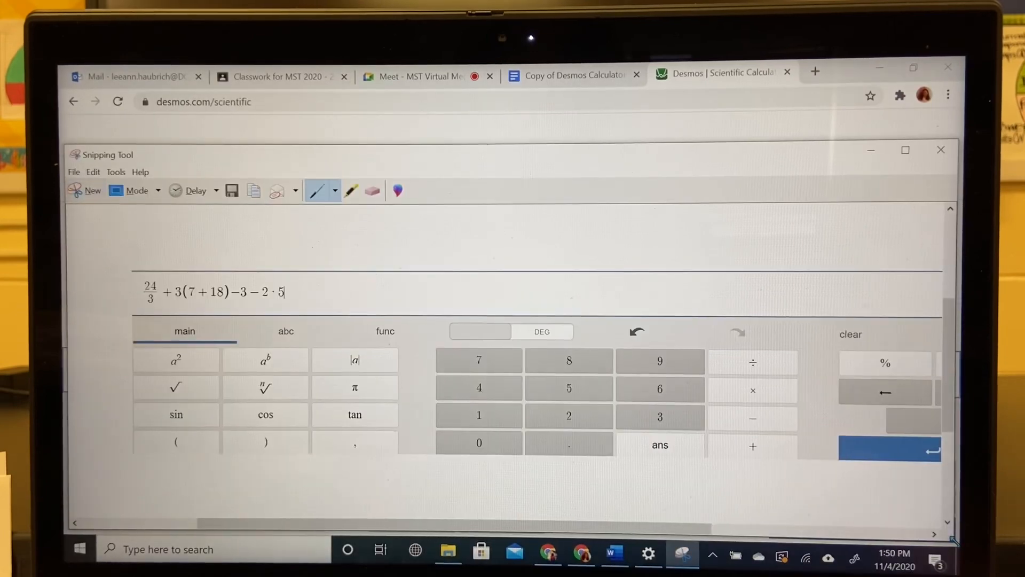
pyautogui.click(569, 75)
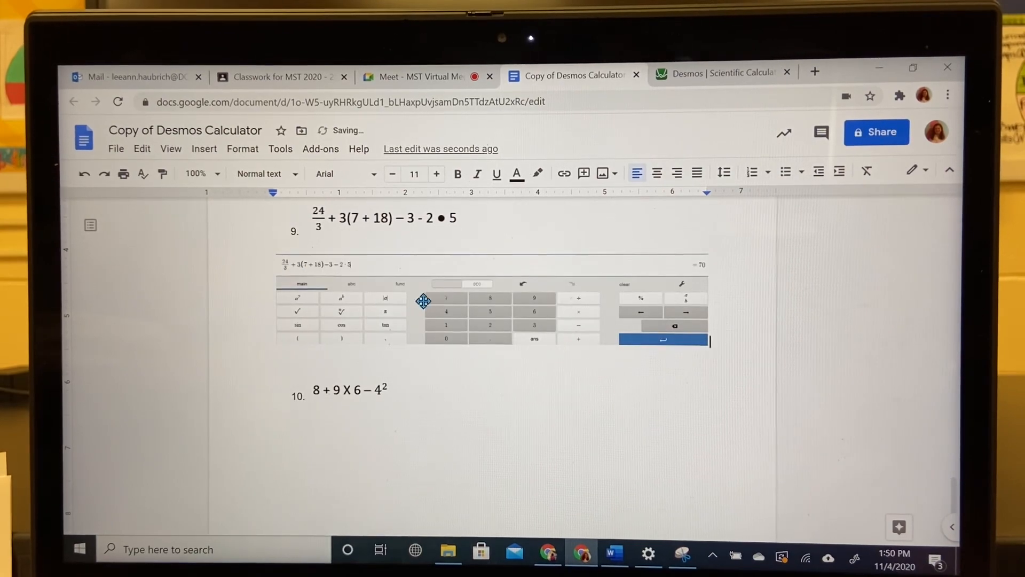
# Scroll the worksheet back to the top showing the title, objectives and Desmos link.
pyautogui.scroll(3)
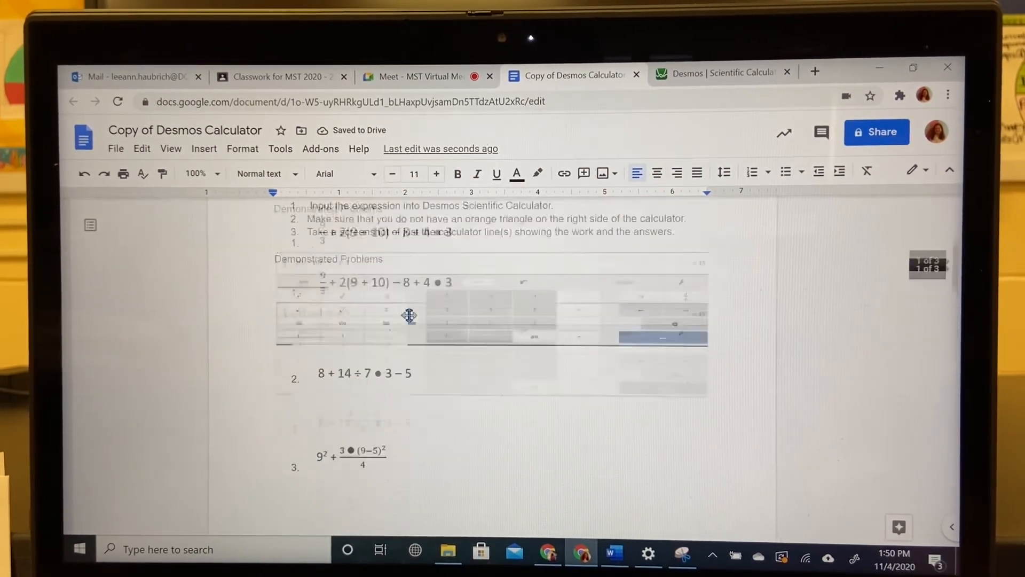
pyautogui.scroll(3)
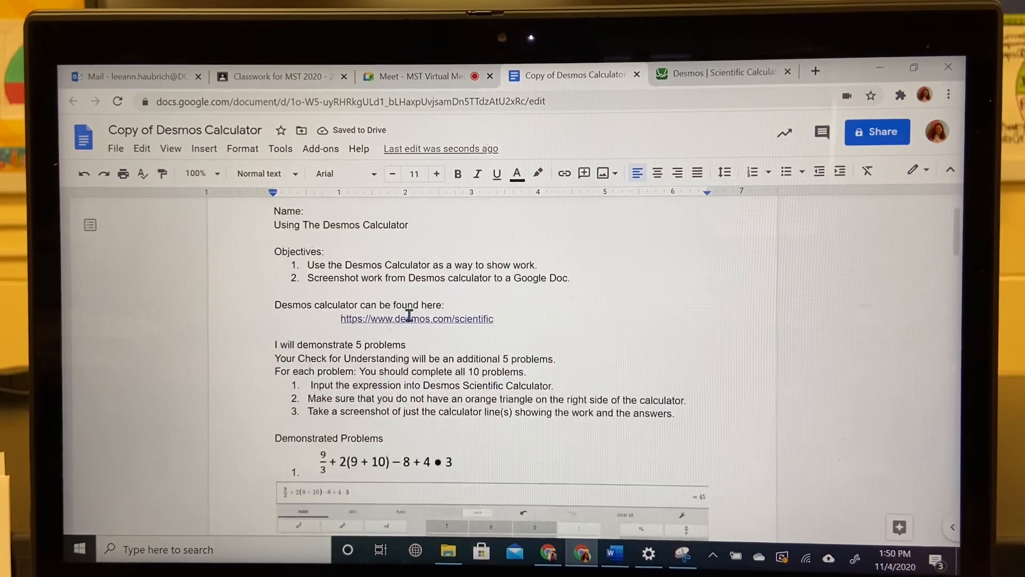